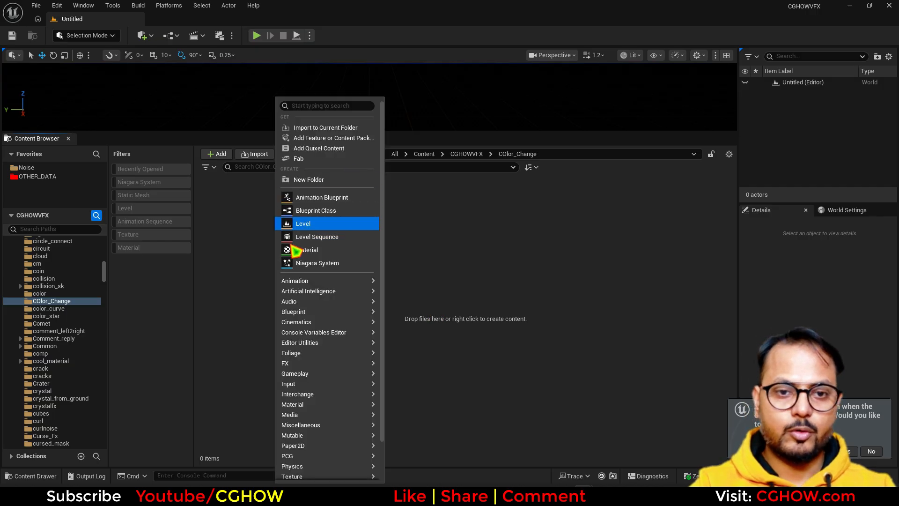
Create a Niagara system from the Fountain emitter template, name it NS_color and open it
click(317, 262)
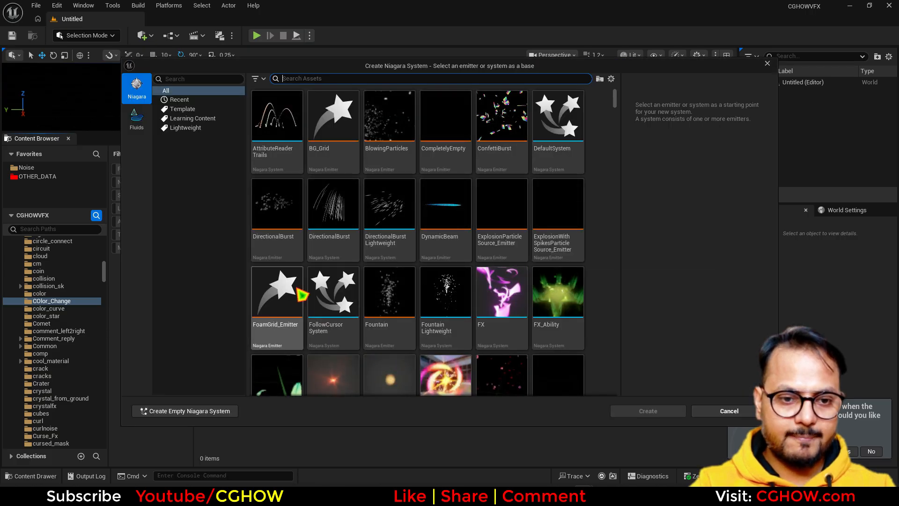
click(648, 411)
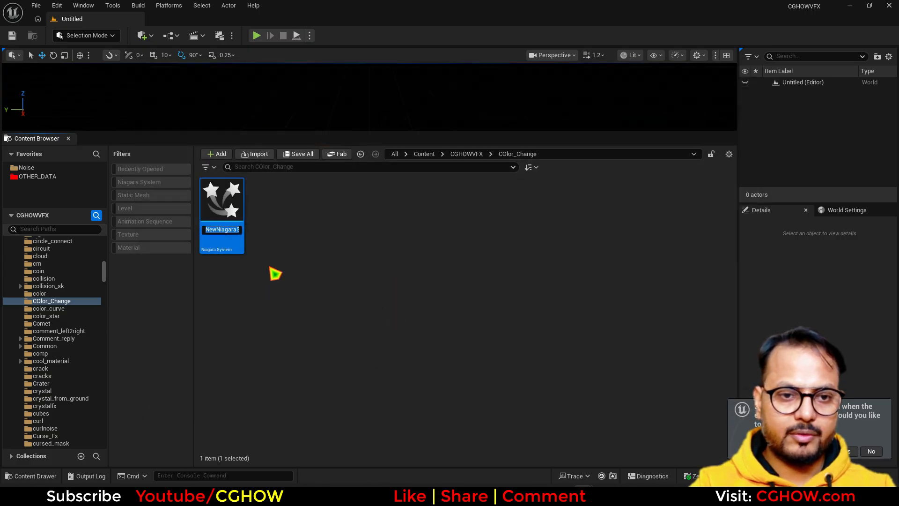
text(NS_)
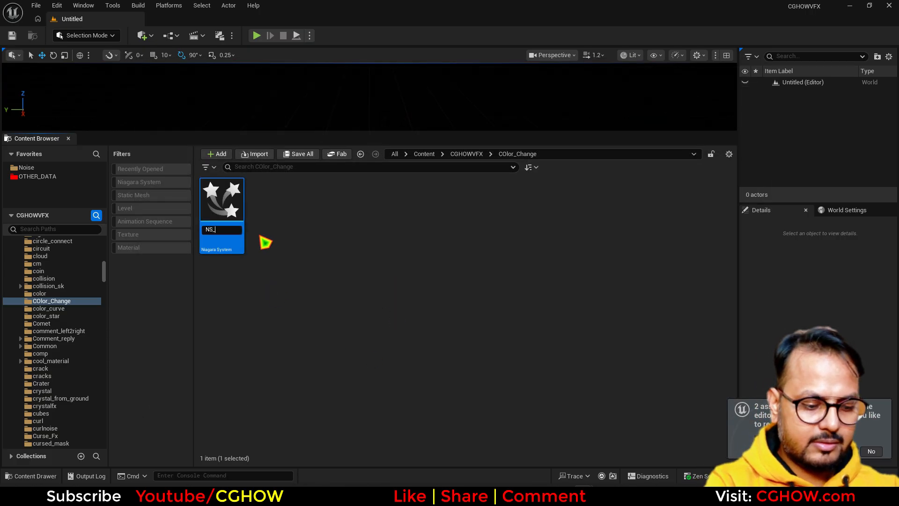
text(color)
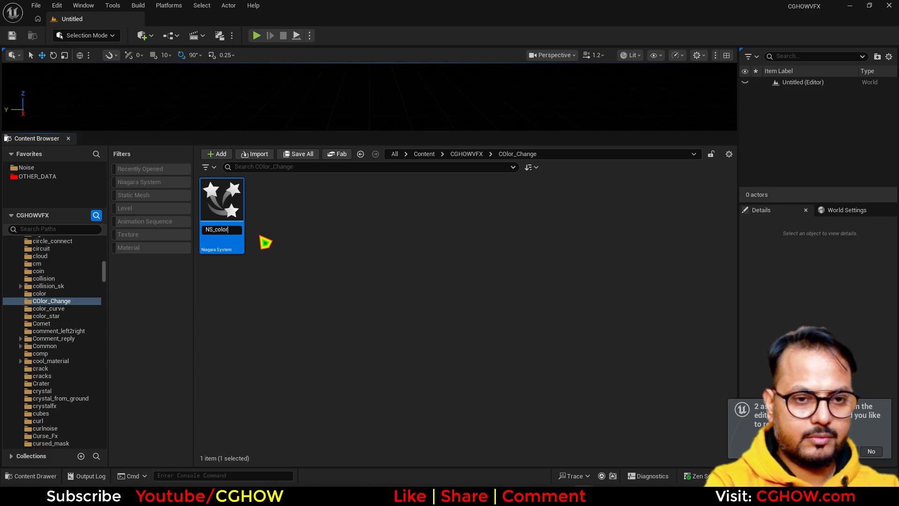
double_click(221, 199)
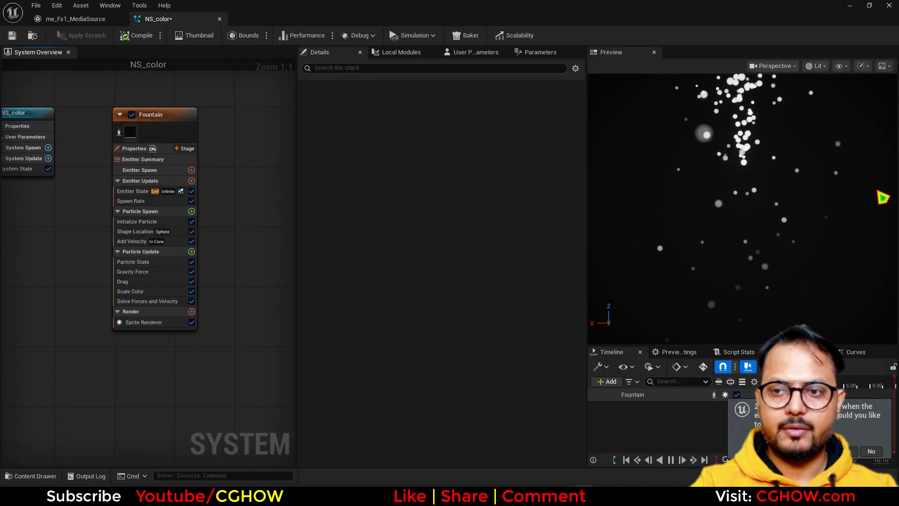
Remove the Add Velocity and Gravity Force modules, then review the Emitter State settings
click(131, 241)
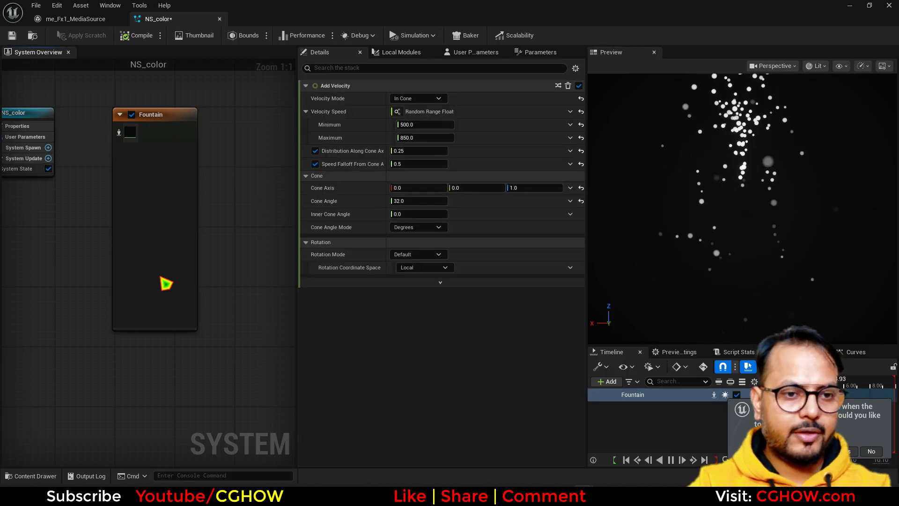
click(141, 232)
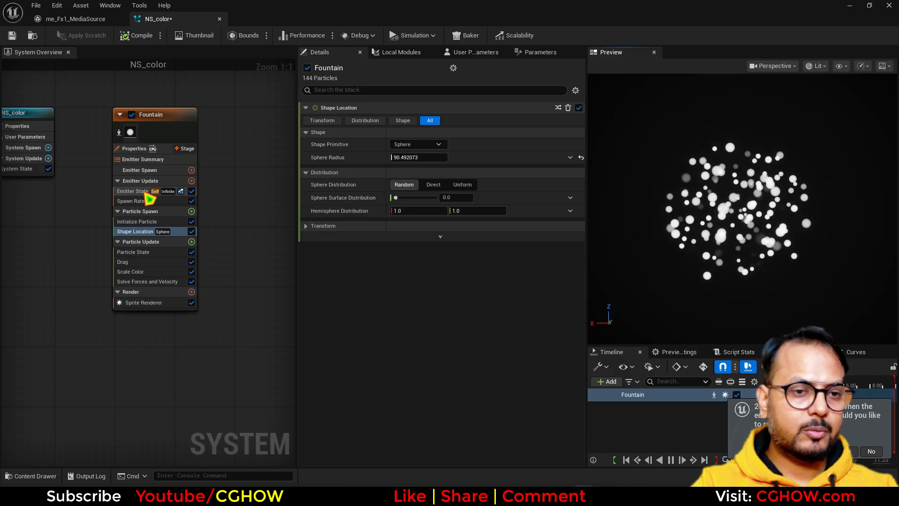
click(133, 191)
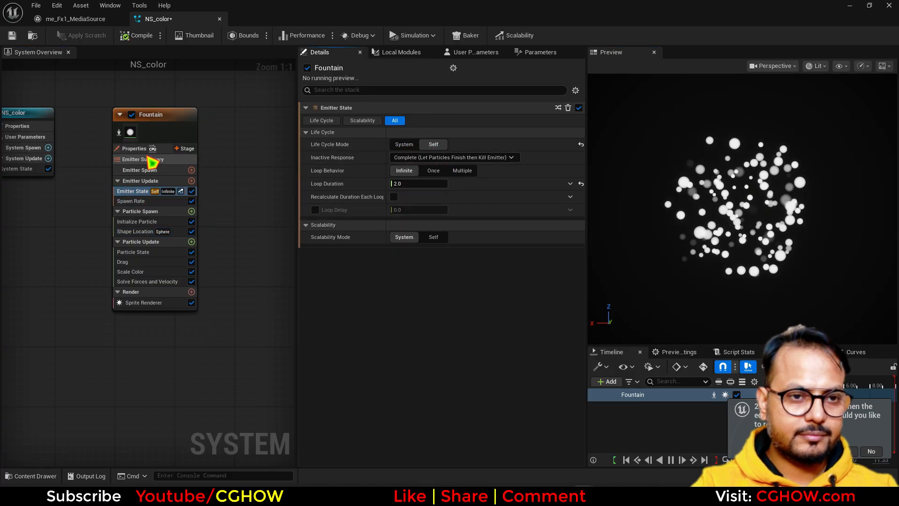
Set the Fountain emitter to GPU simulation with a spawn rate of 2000 particles per second
click(134, 148)
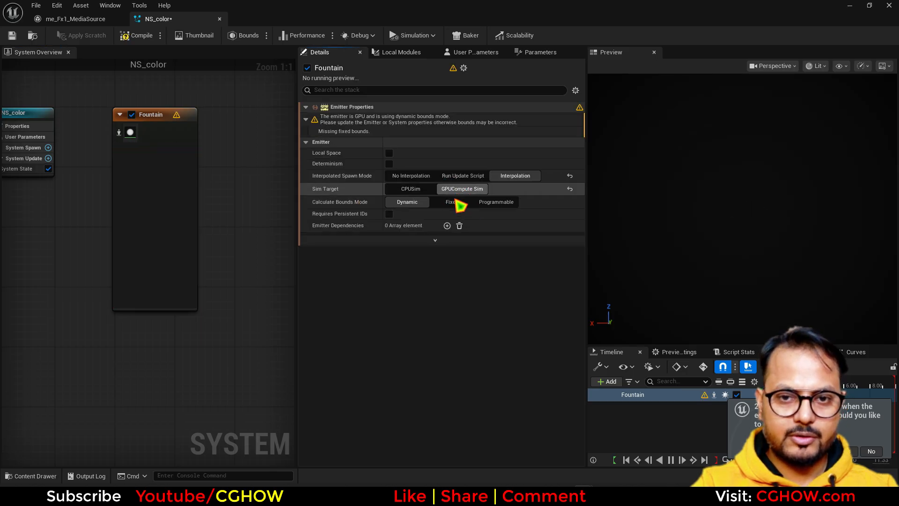
click(131, 201)
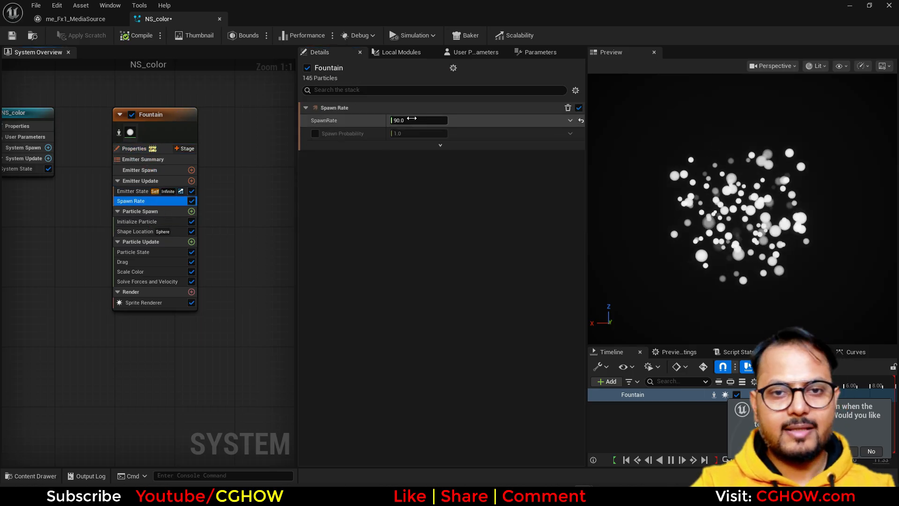
text(2000.0)
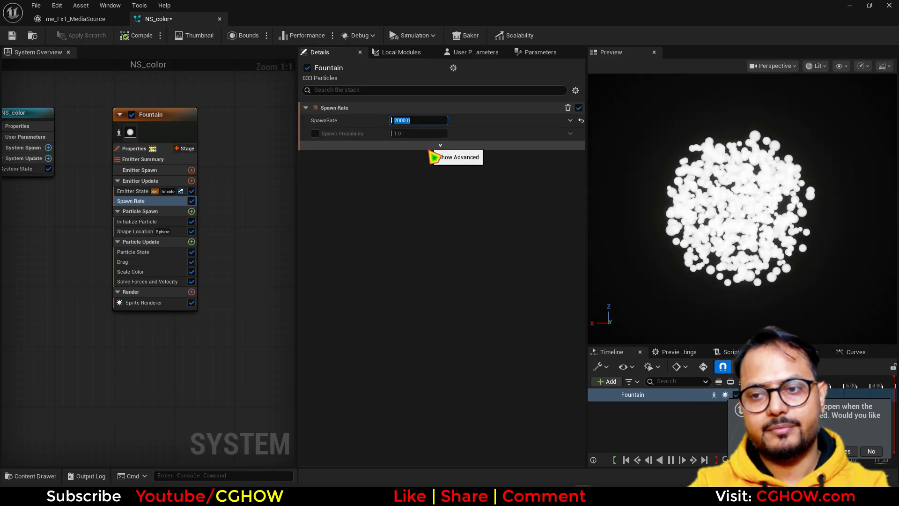
click(137, 221)
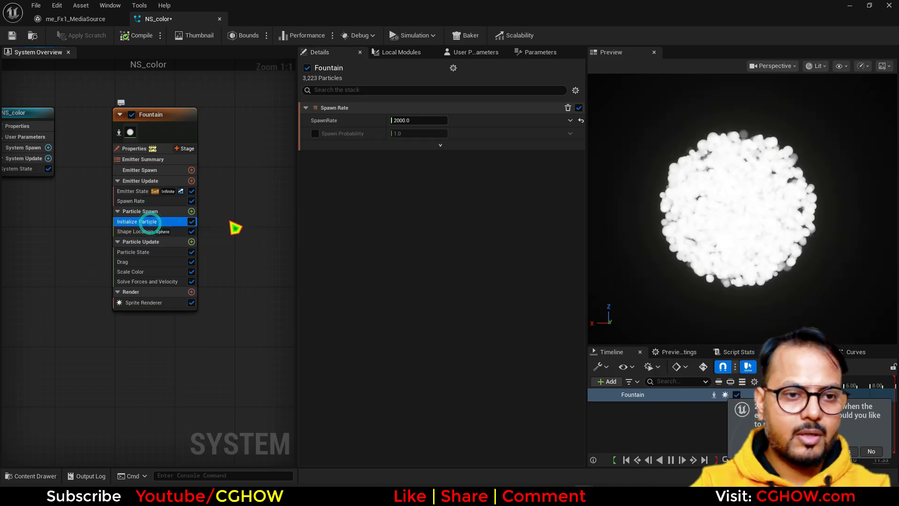
click(136, 221)
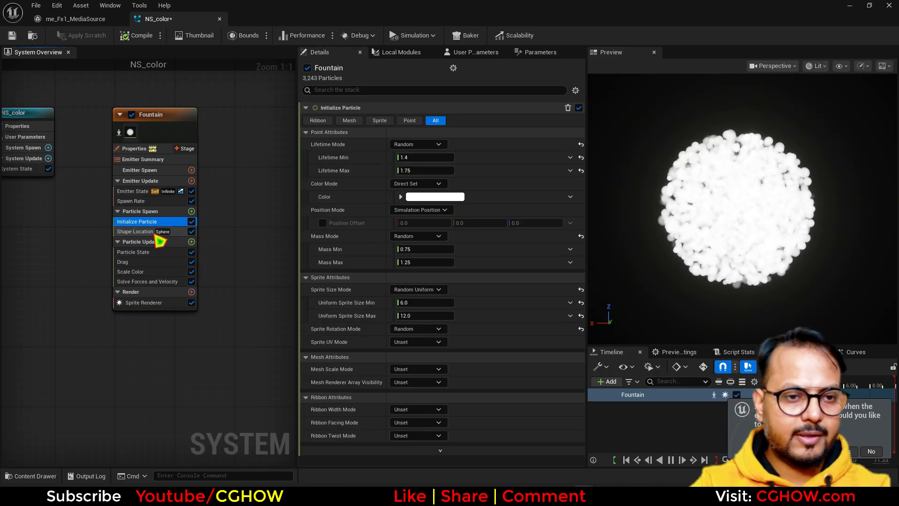
Add a Curl Noise Force module to Particle Update and set sprite size to 1–2
click(191, 242)
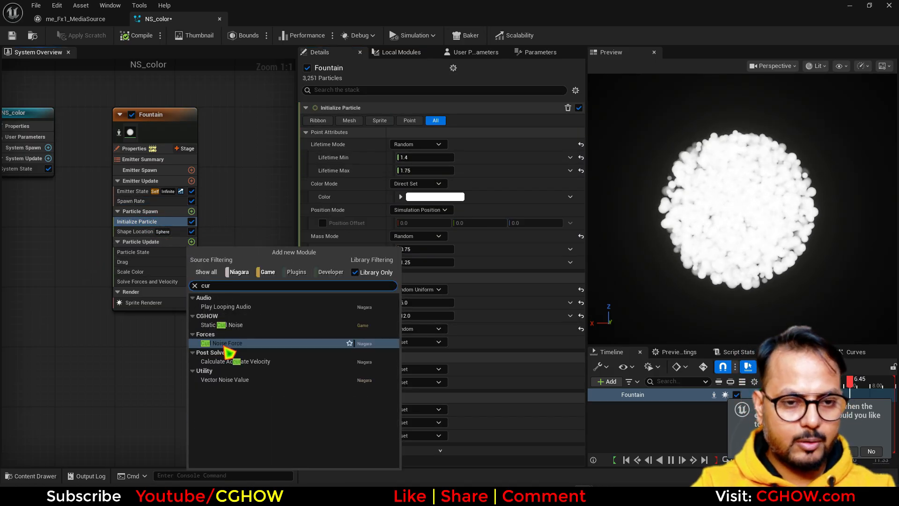
click(227, 343)
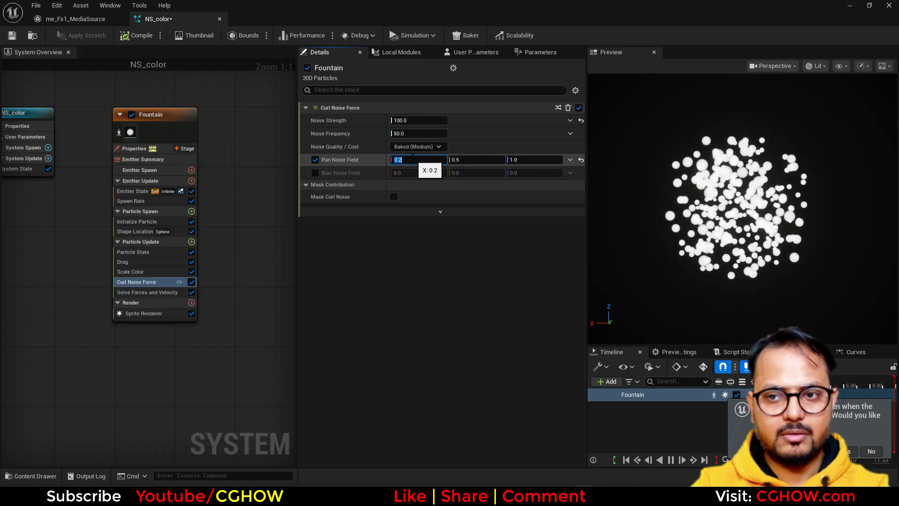
click(136, 221)
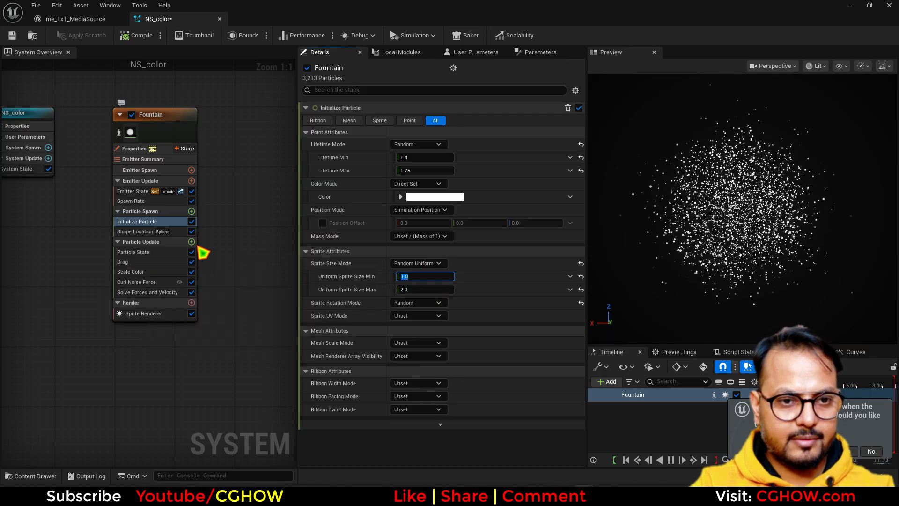
Set the particle Drag to 5.0 for a fine sparkly sphere
click(123, 261)
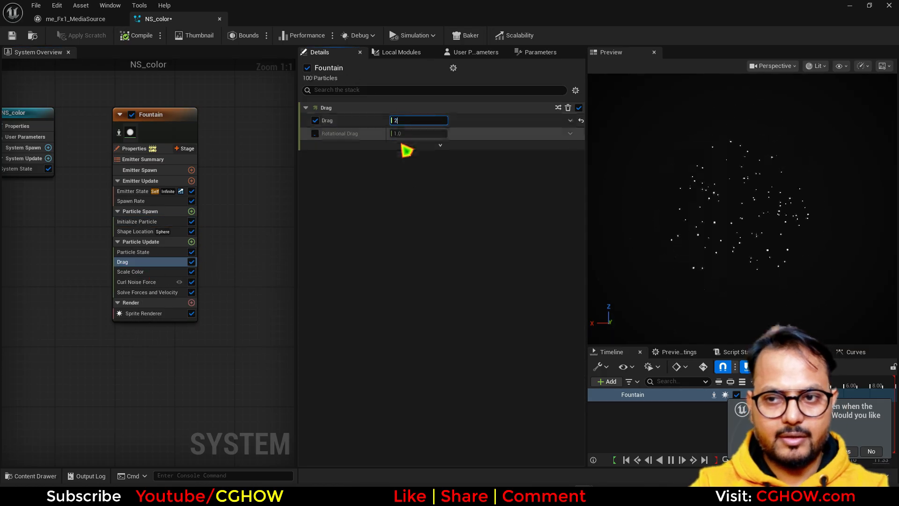
text(5)
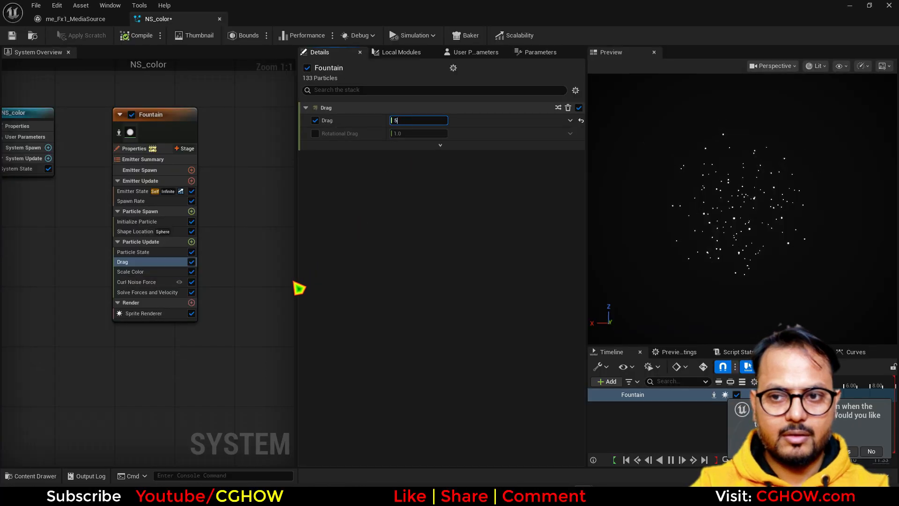
text(5.0)
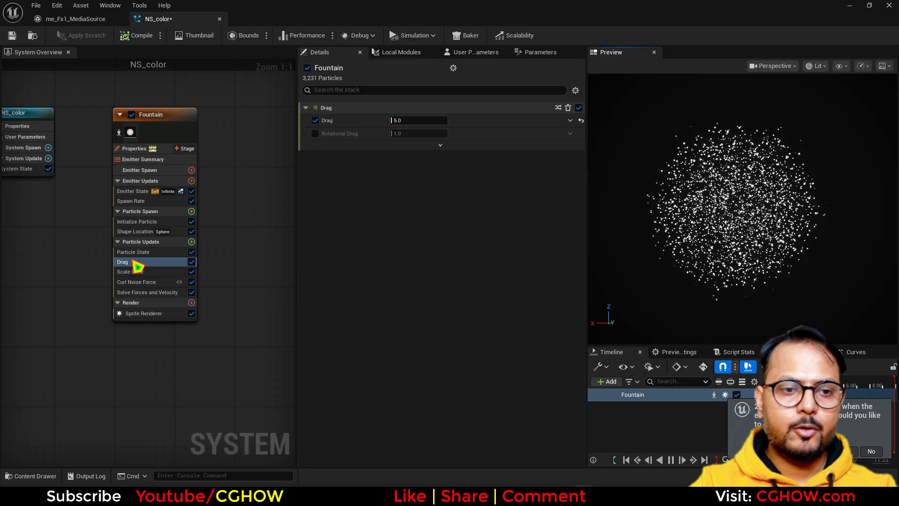
Test the Shape Location sphere surface distribution and return particles to the full volume
click(135, 231)
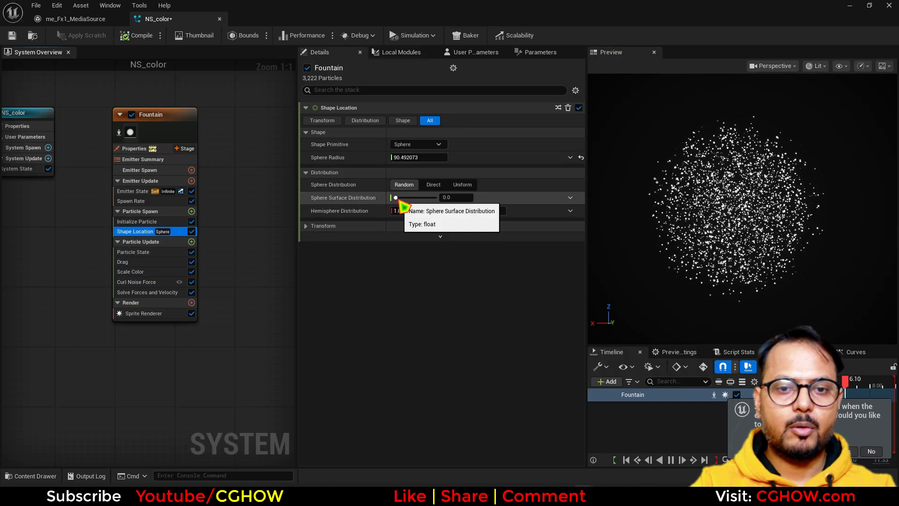
drag(395, 198, 434, 197)
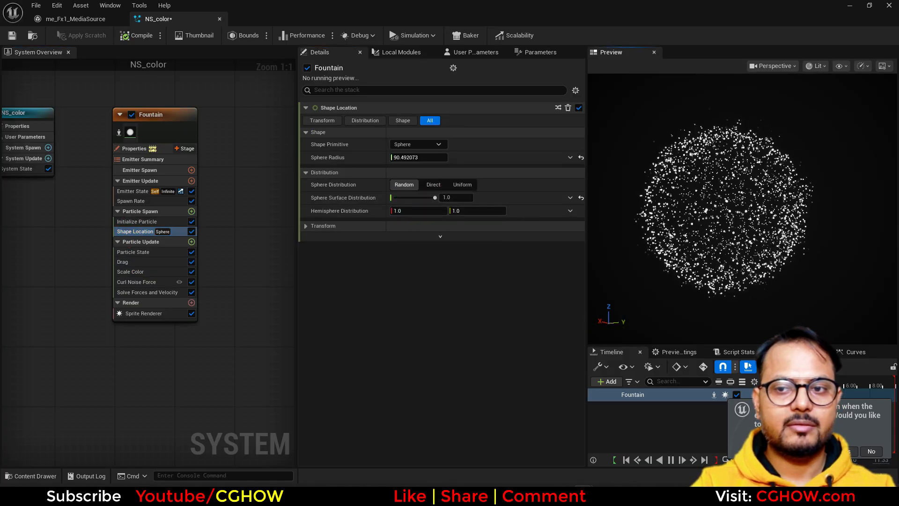
drag(434, 198, 394, 198)
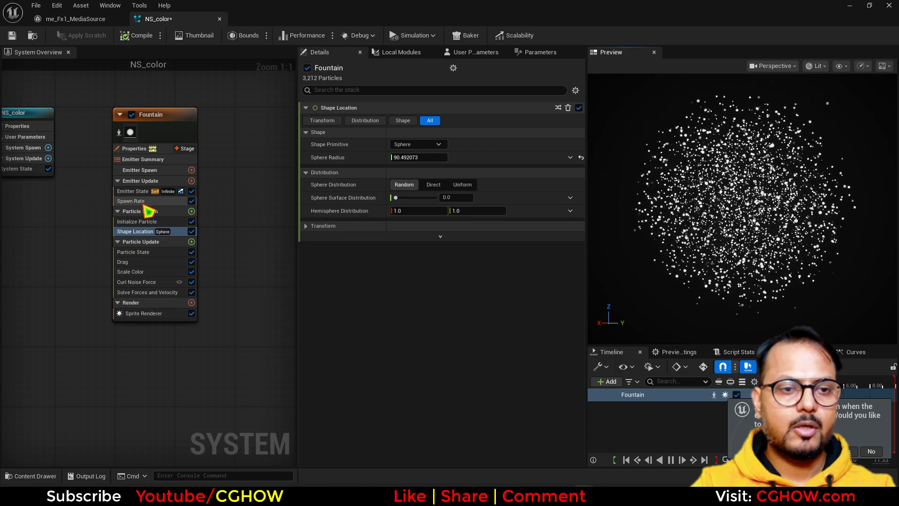
Raise the spawn rate to 8000 and return to Initialize Particle
click(131, 200)
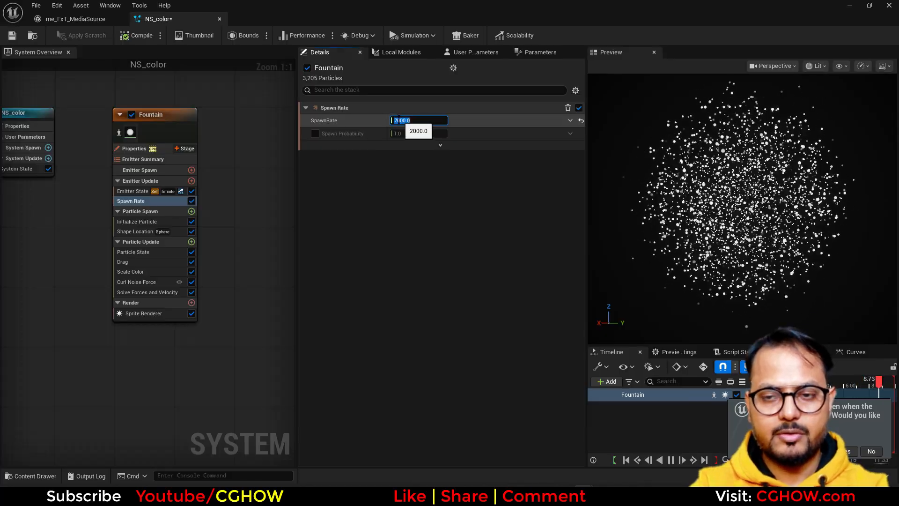
text(8000.0)
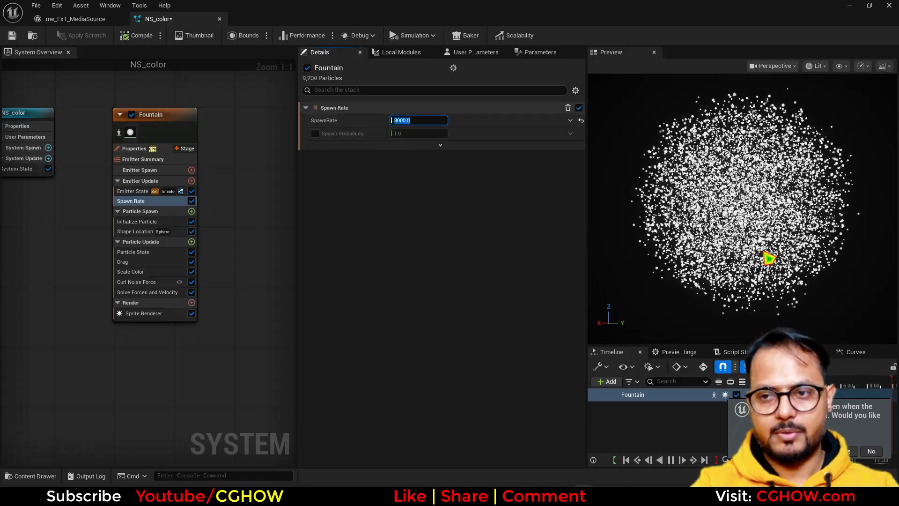
click(136, 221)
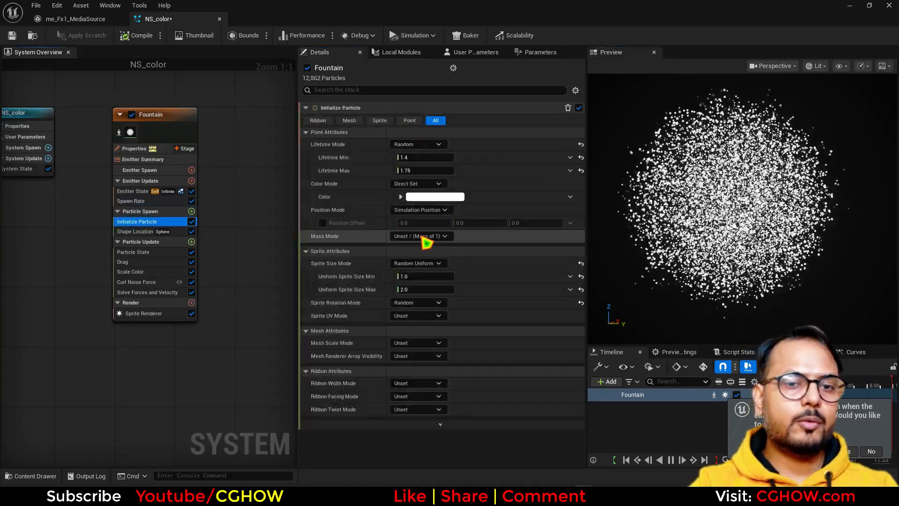
Set the Initialize Particle colour to pure red (FF0000FF)
click(434, 197)
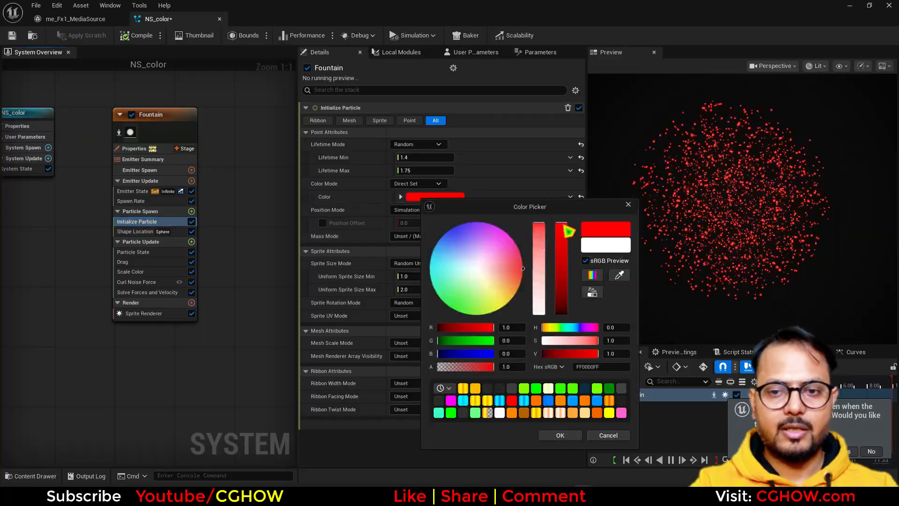
click(560, 434)
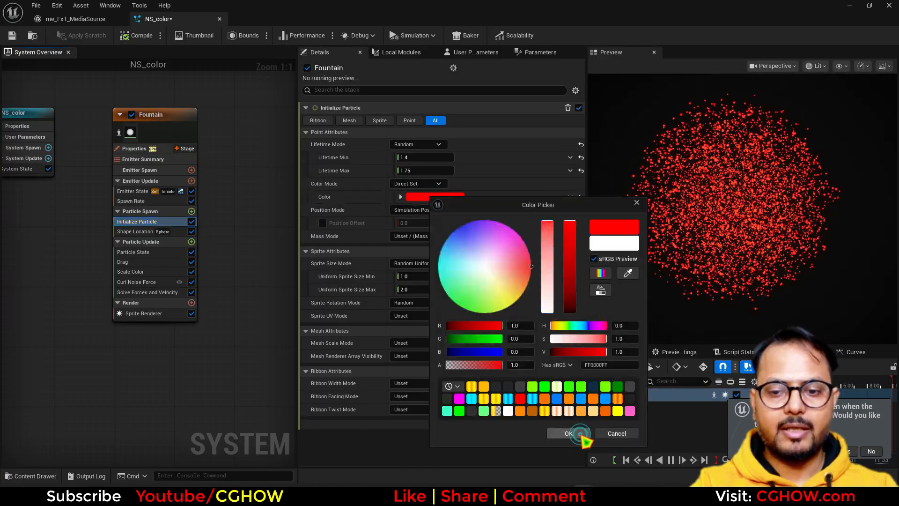
click(569, 433)
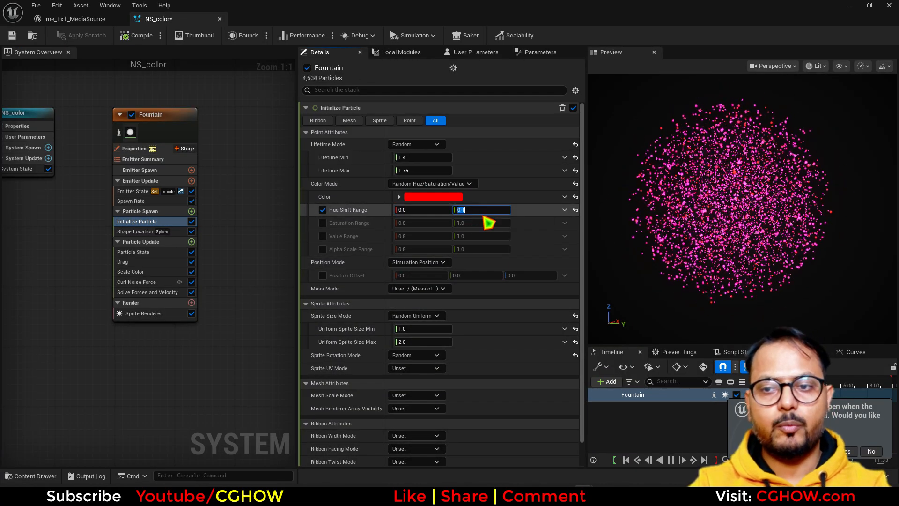
In Random Hue/Saturation/Value mode, test hue shift 0.1 and -0.1, then leave it at 0.0
text(1.0)
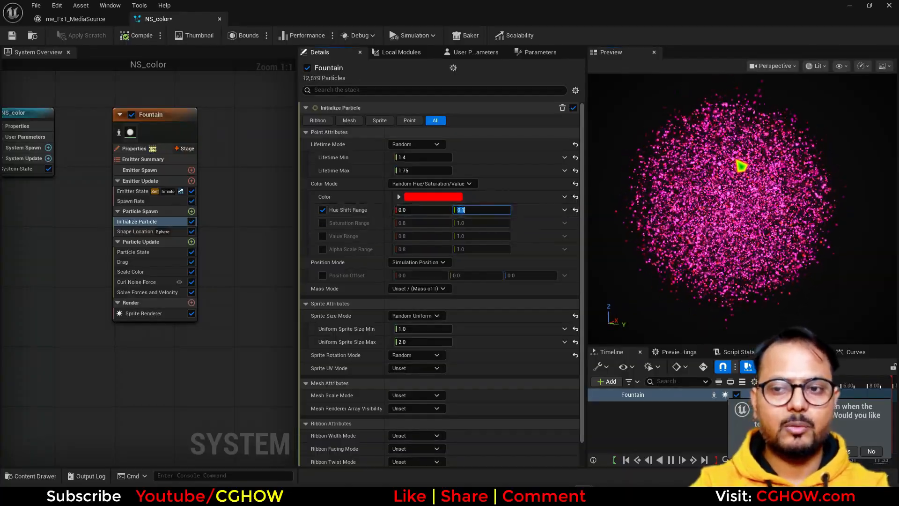
text(0.1)
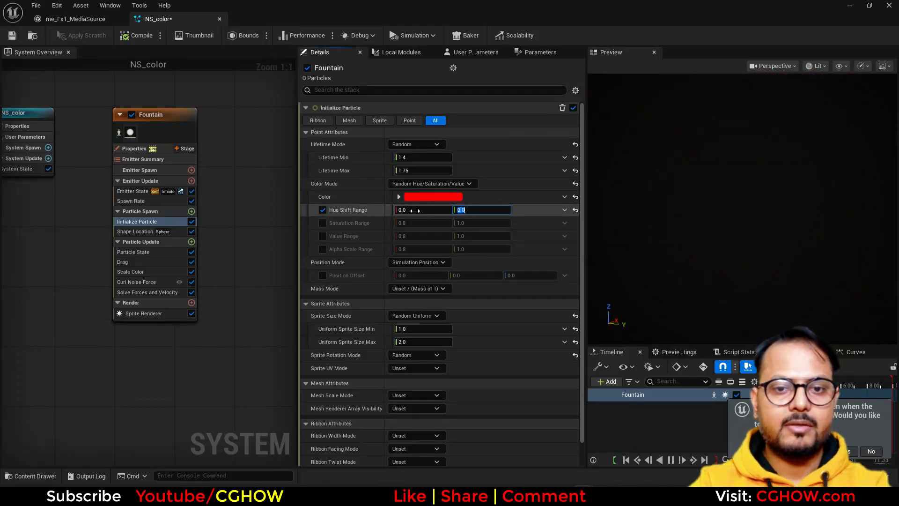
text(-0.1)
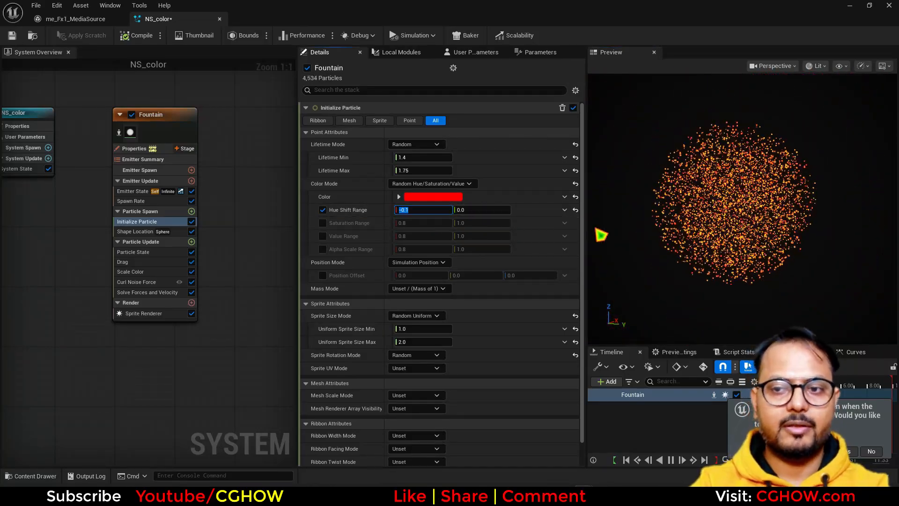
text(0.0)
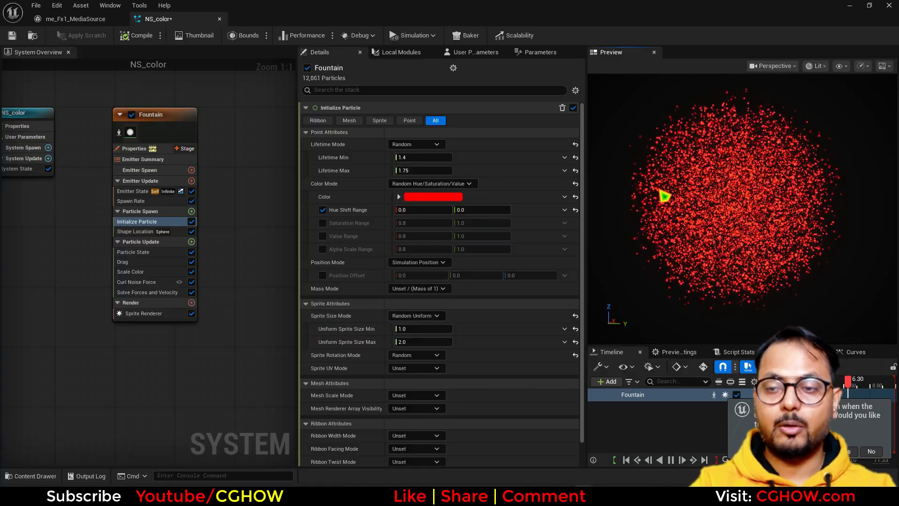
Set the Shape Location sphere radius to 100
click(135, 231)
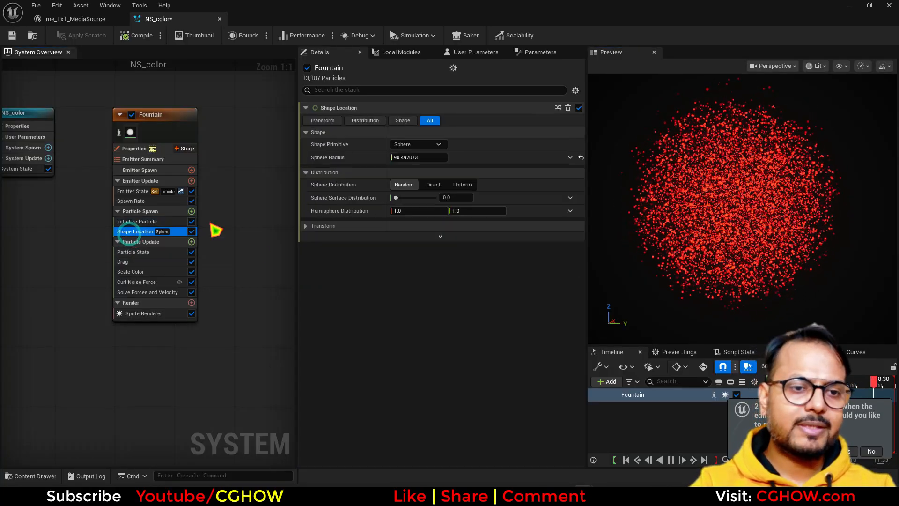
text(100)
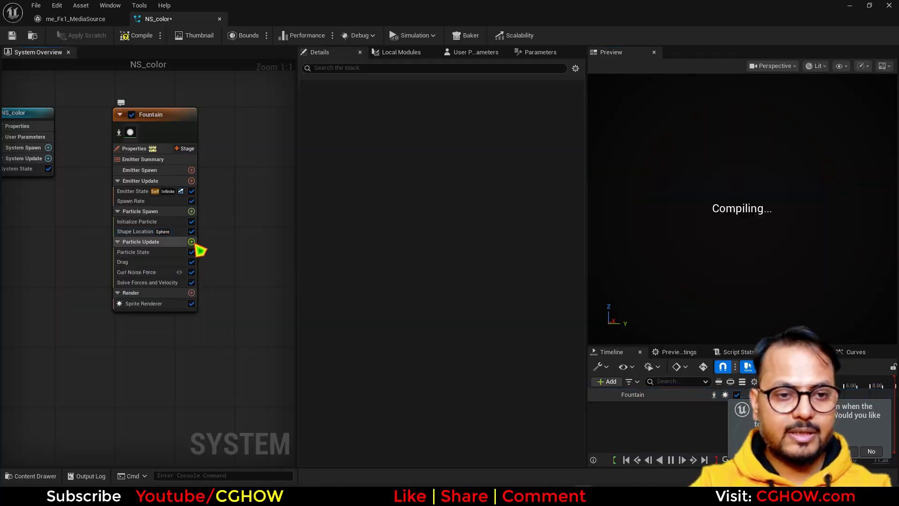
Reset the spawn colour to white and add a Color module to Particle Update
click(137, 221)
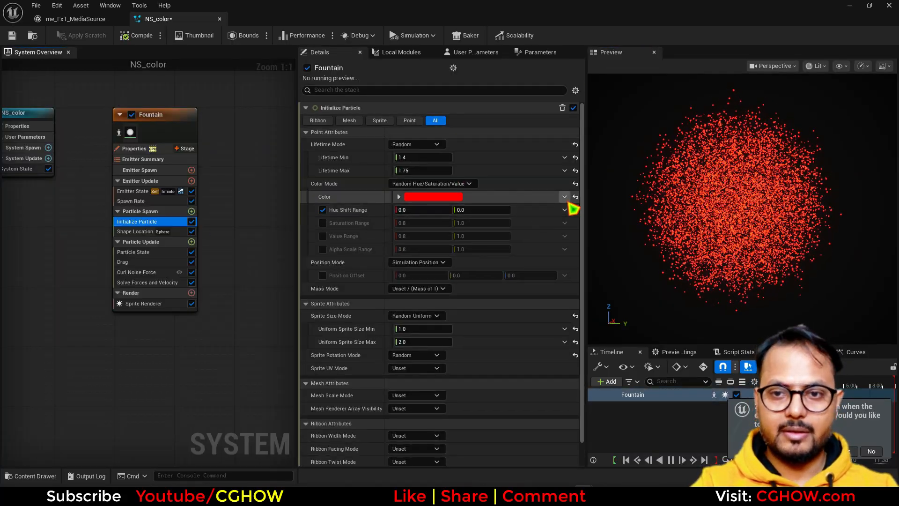
click(191, 241)
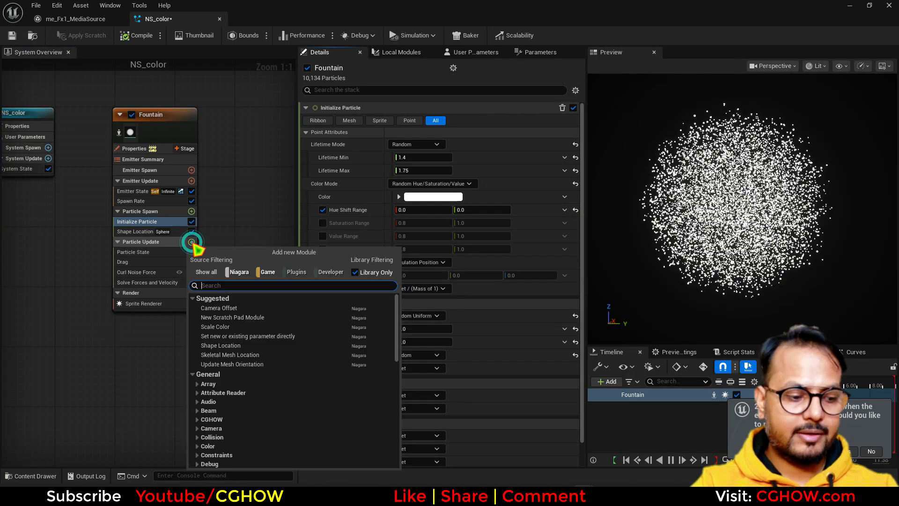
text(colo)
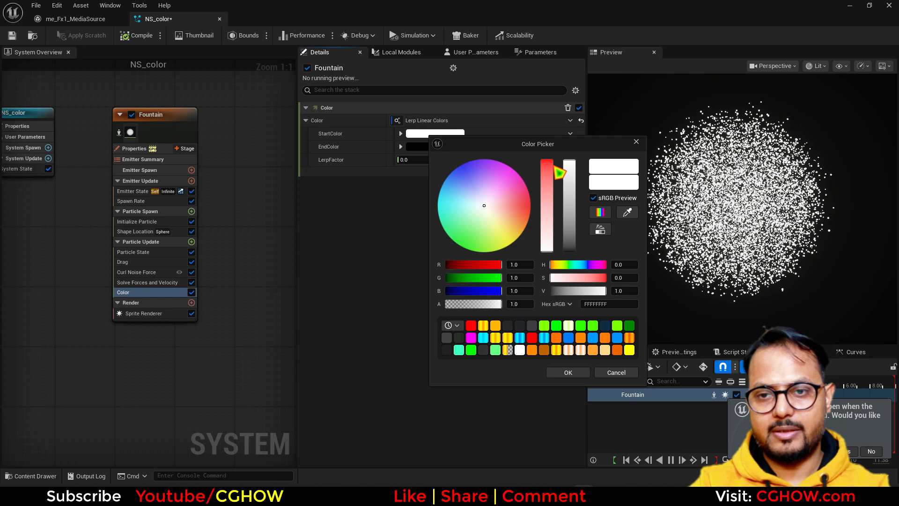
Make the Color module lerp linearly from red to green with LerpFactor 0.0
click(568, 373)
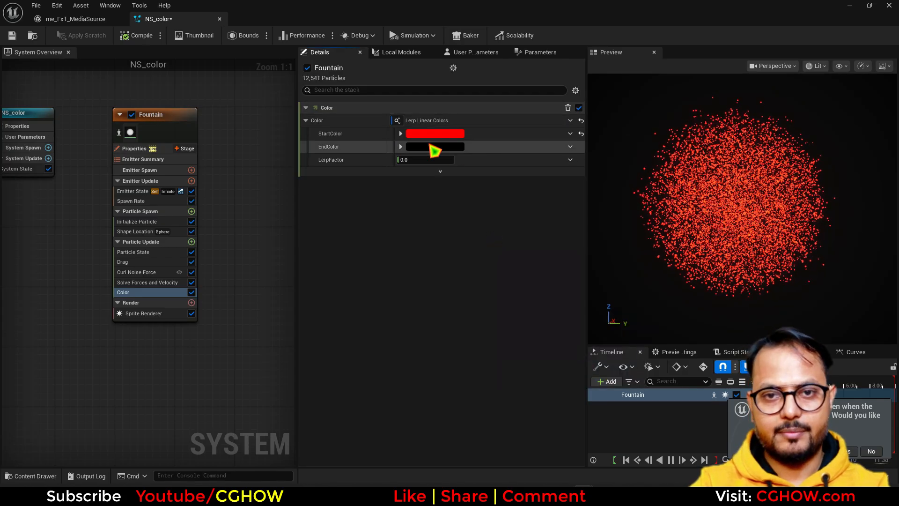
click(434, 146)
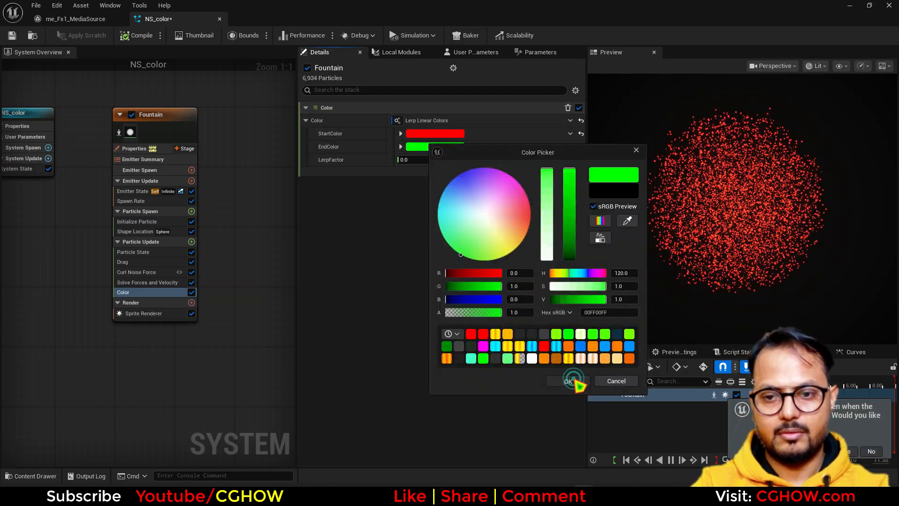
click(568, 380)
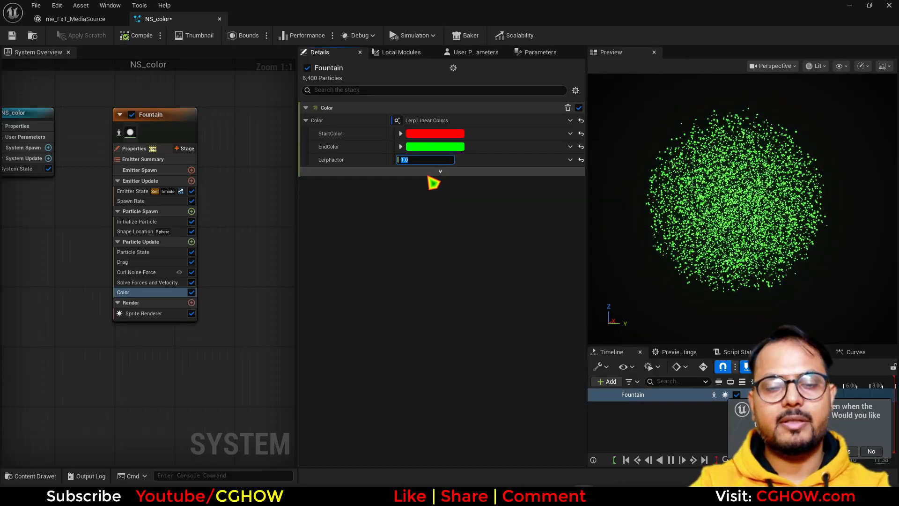
text(0.0)
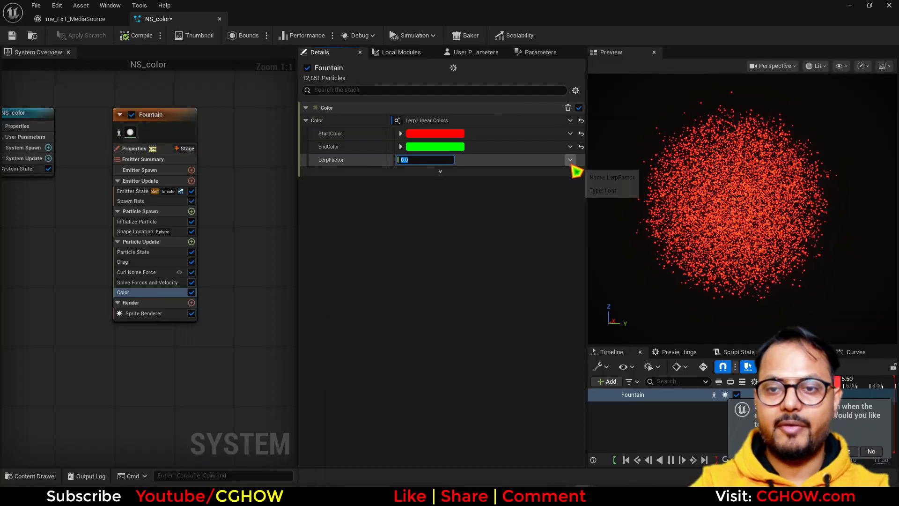
Drive the LerpFactor from one vector channel via Make Float from Vector
click(570, 159)
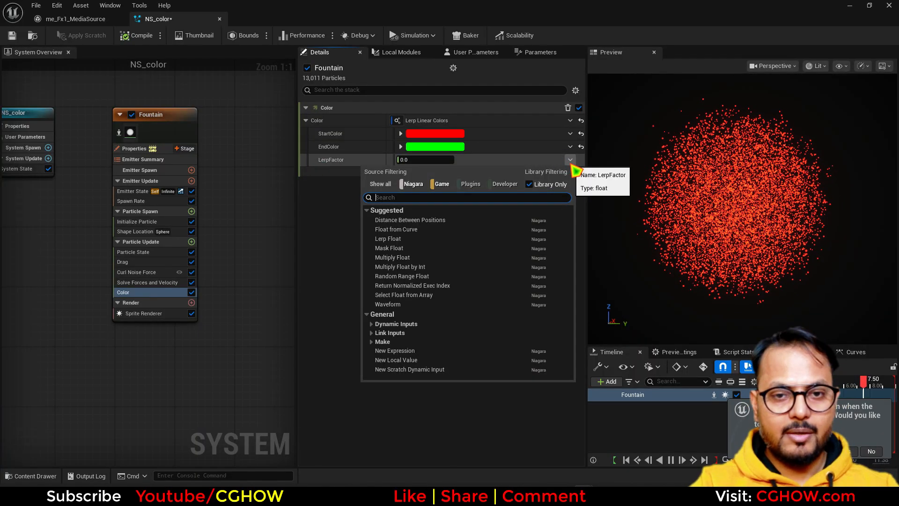
text(vec)
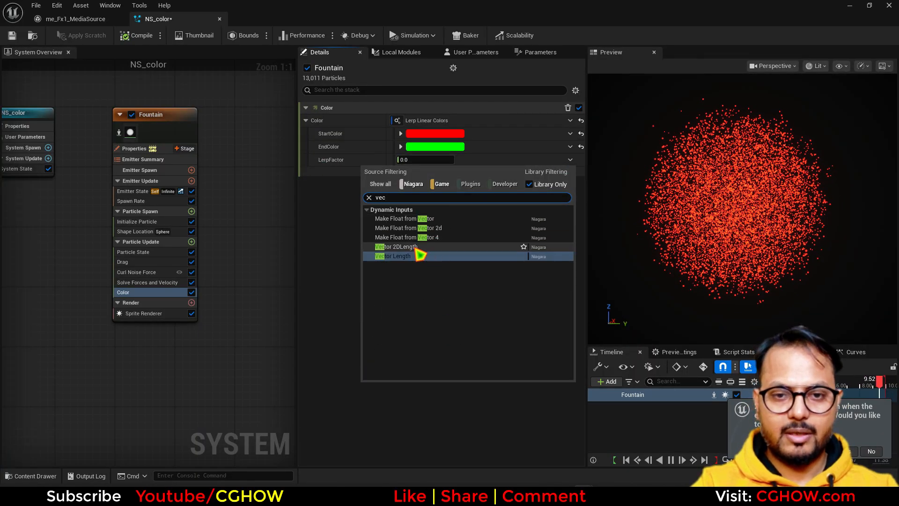
click(404, 218)
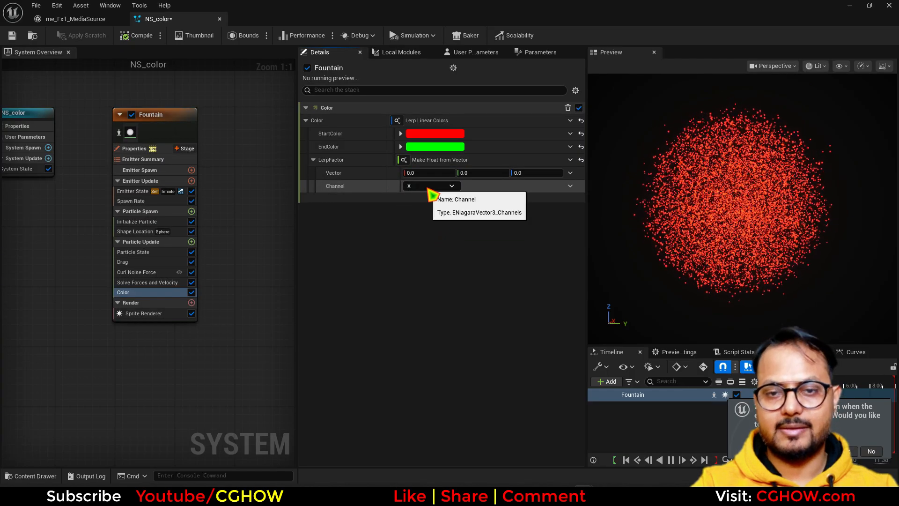
click(431, 186)
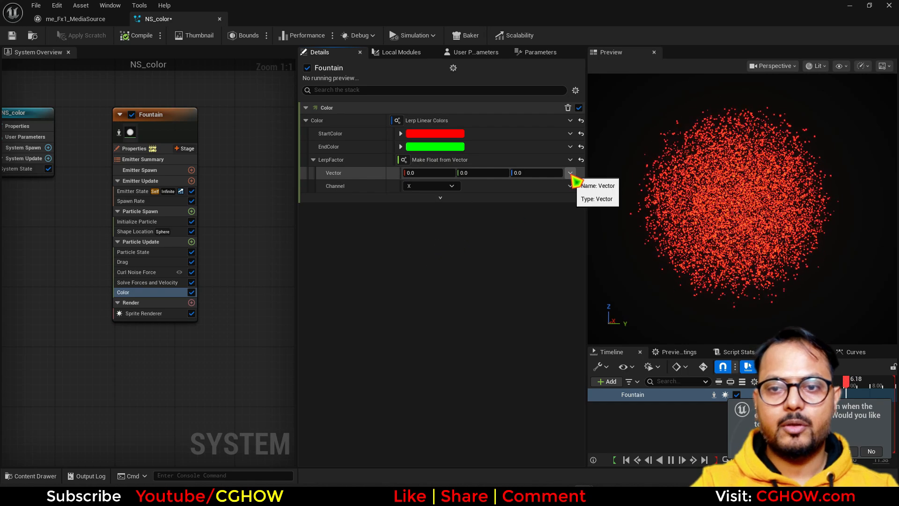
Feed the vector from Make Vector and drag its X value to blend red toward green
click(569, 172)
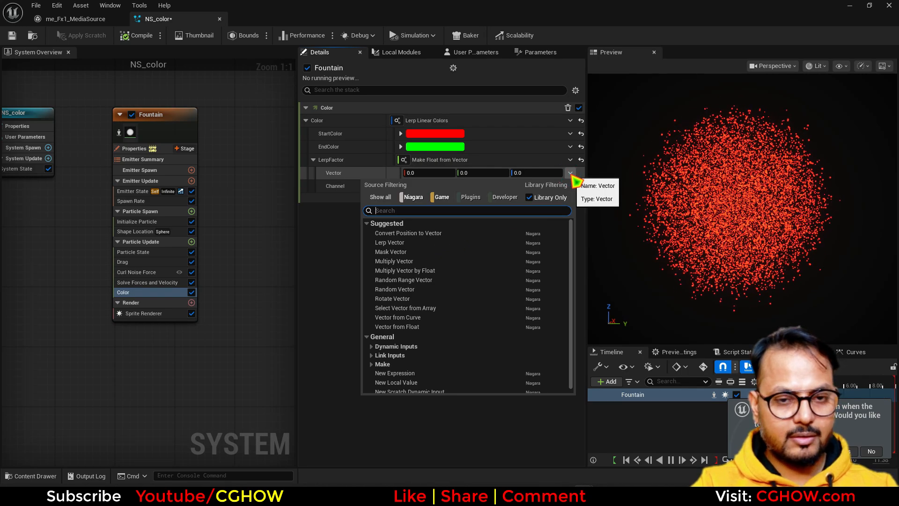
click(571, 172)
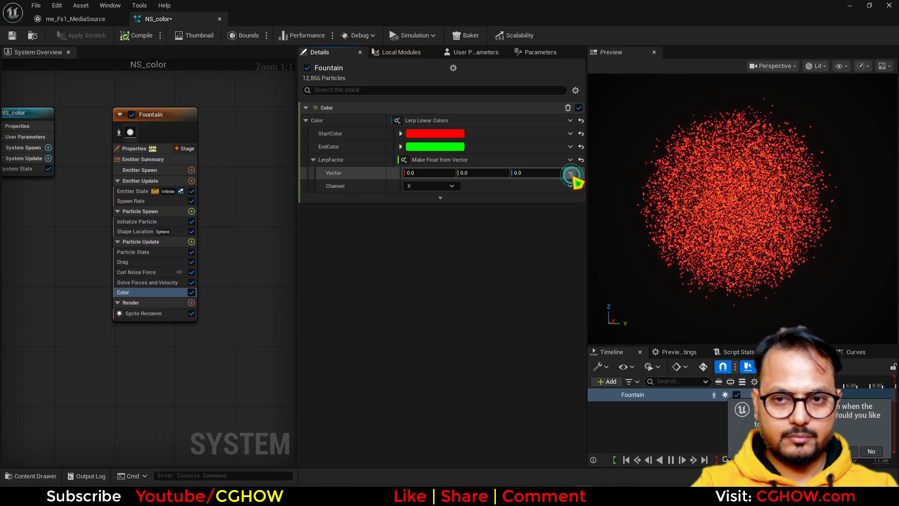
click(570, 173)
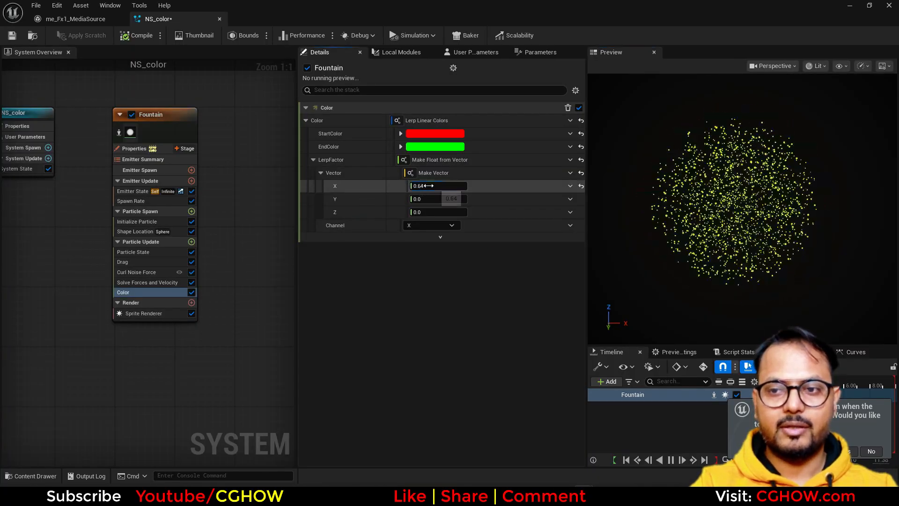
drag(436, 186, 446, 185)
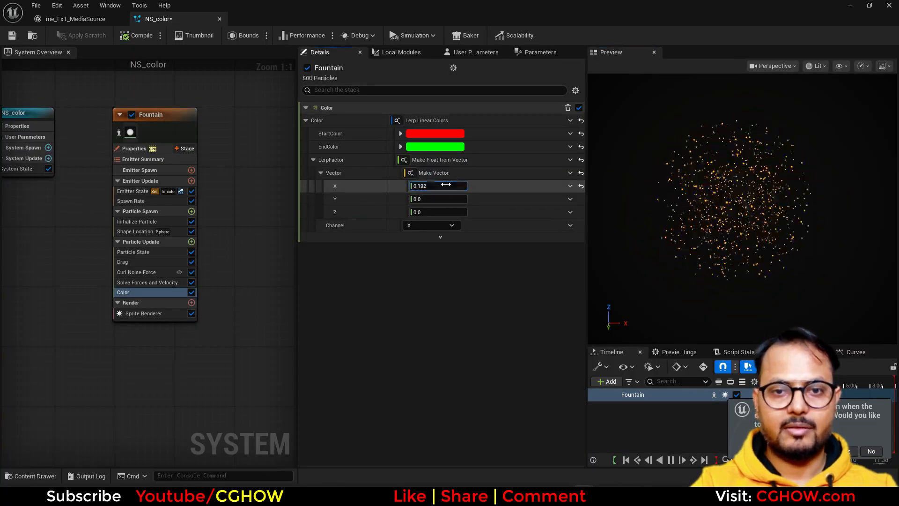
click(569, 185)
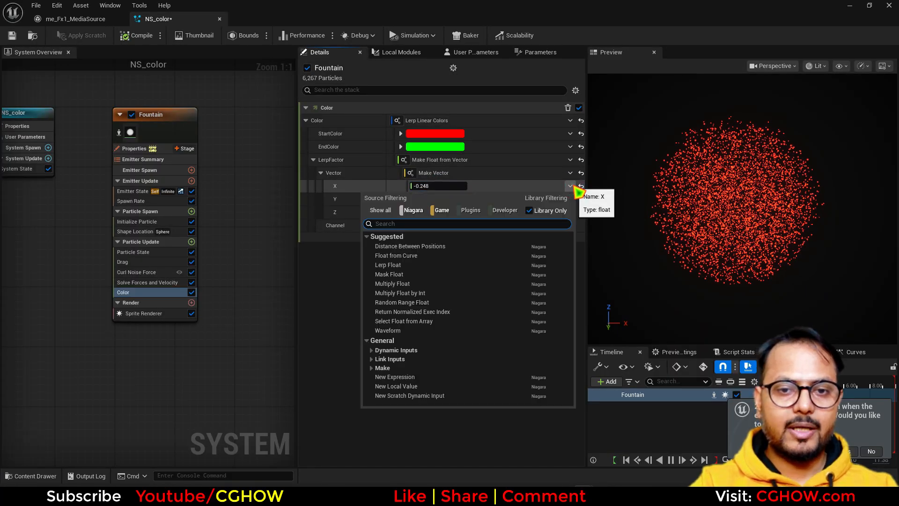
Drive LerpFactor X with a Make Custom Float from Bool dynamic input
text(c)
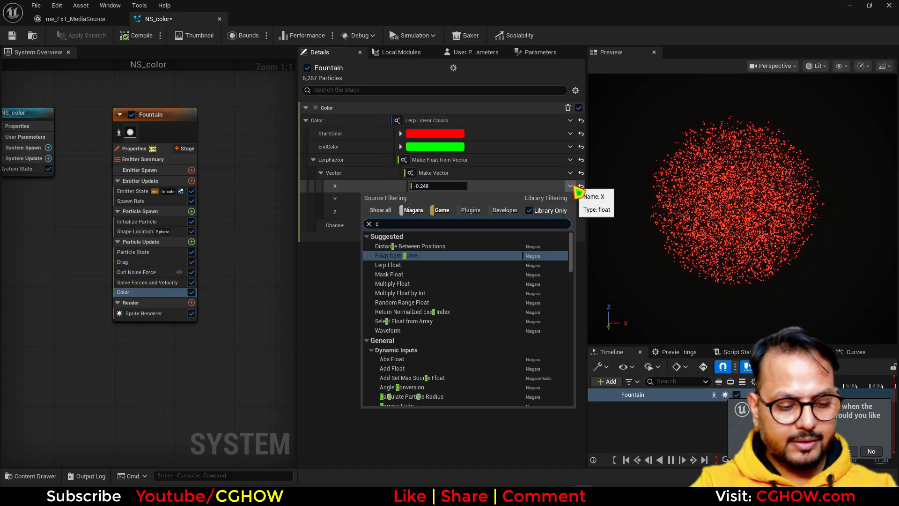
text(omp)
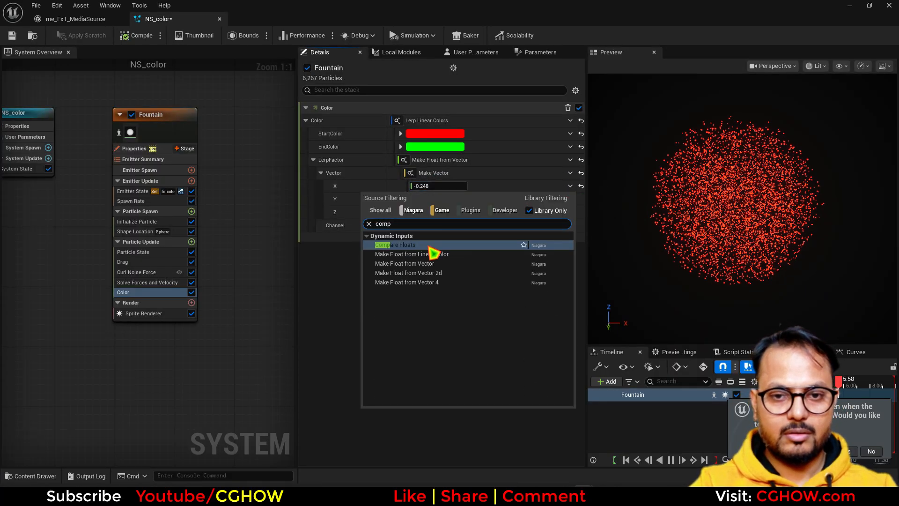
text(boo)
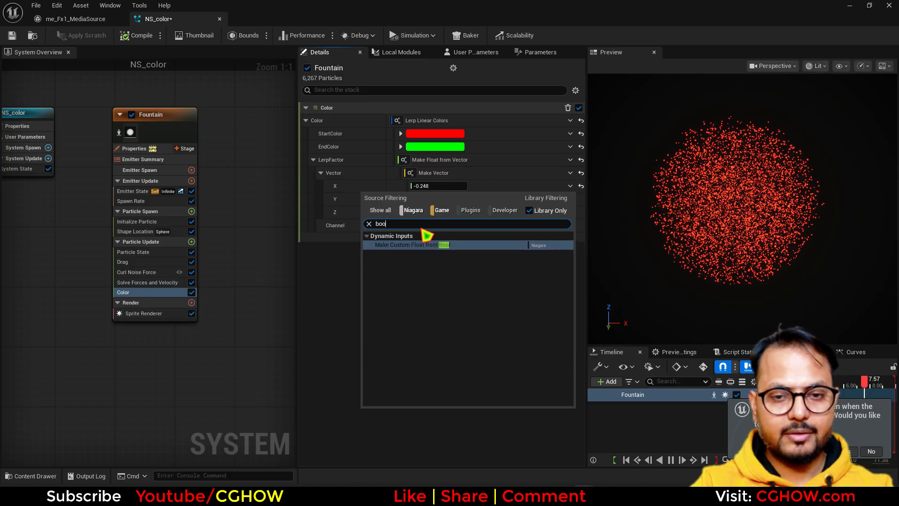
click(412, 246)
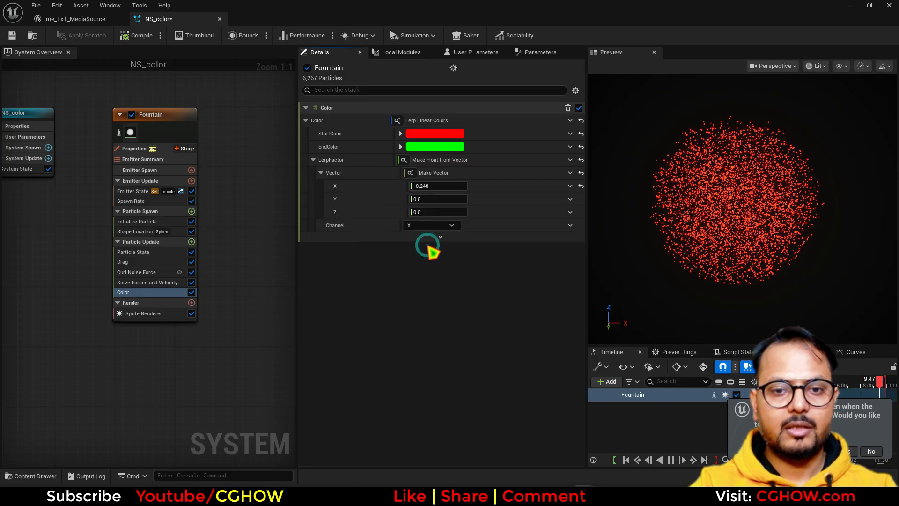
Set that Bool input to Set Bool by Float Comparison and start a dynamic input for value A
click(569, 186)
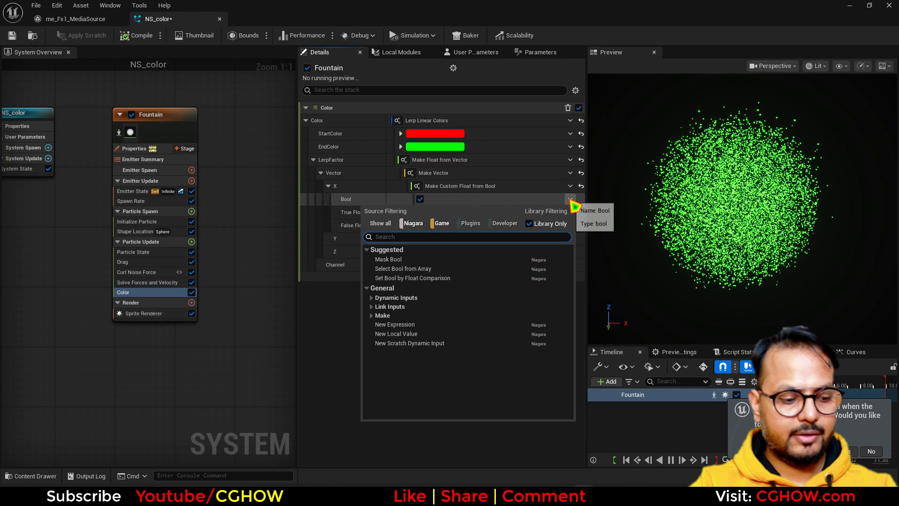
text(com)
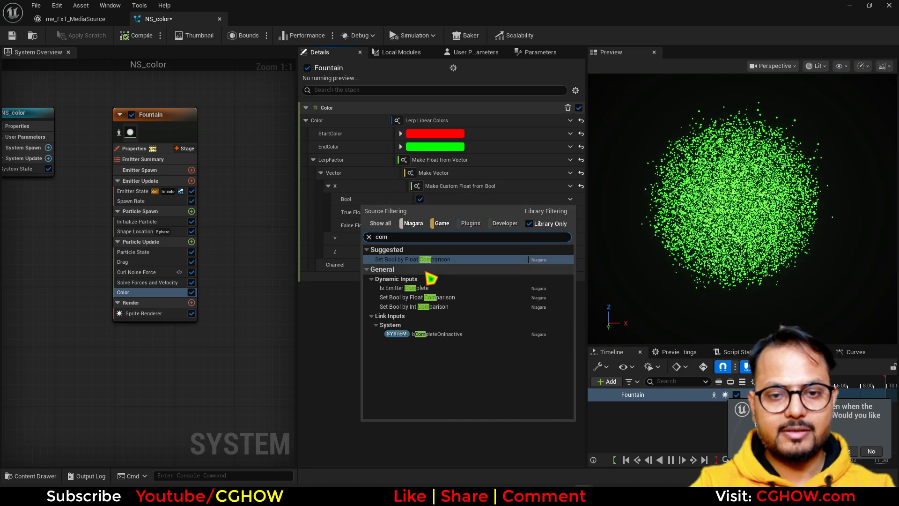
click(412, 259)
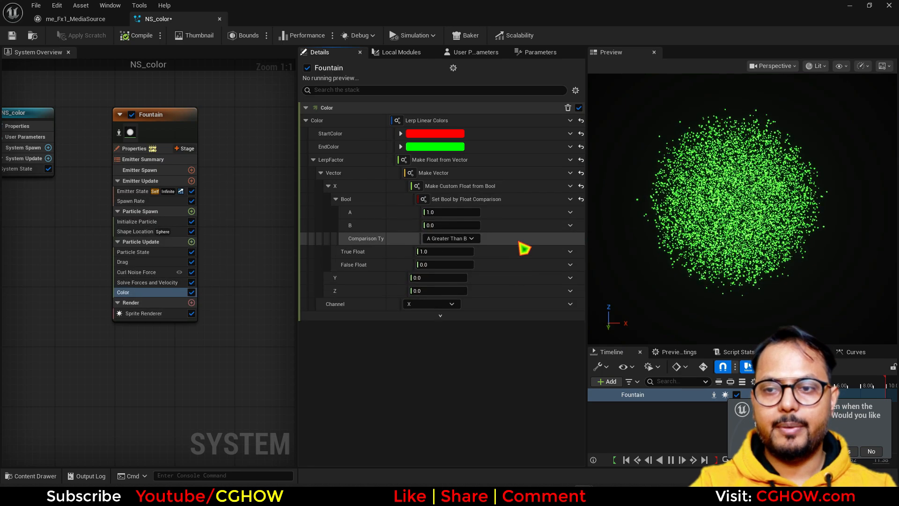
click(443, 211)
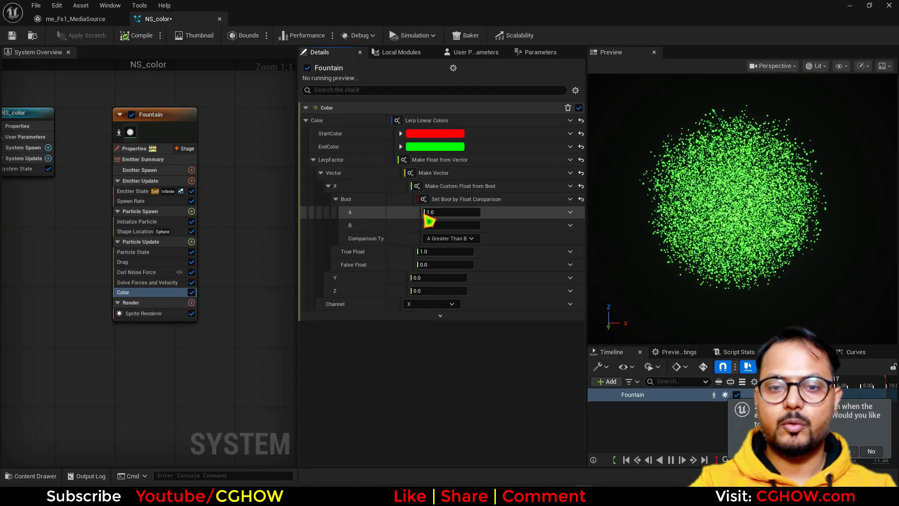
click(570, 212)
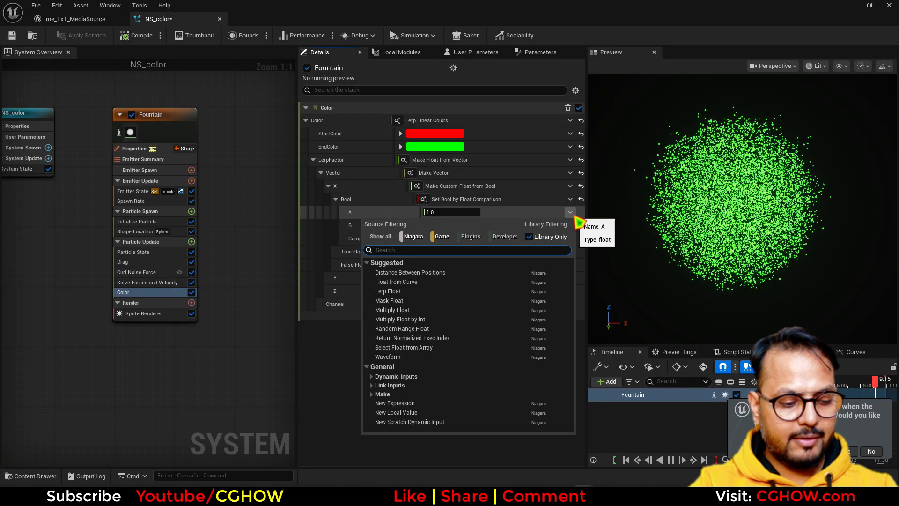
Make comparison A a float from a vector fed by the particles' Position
text(vec)
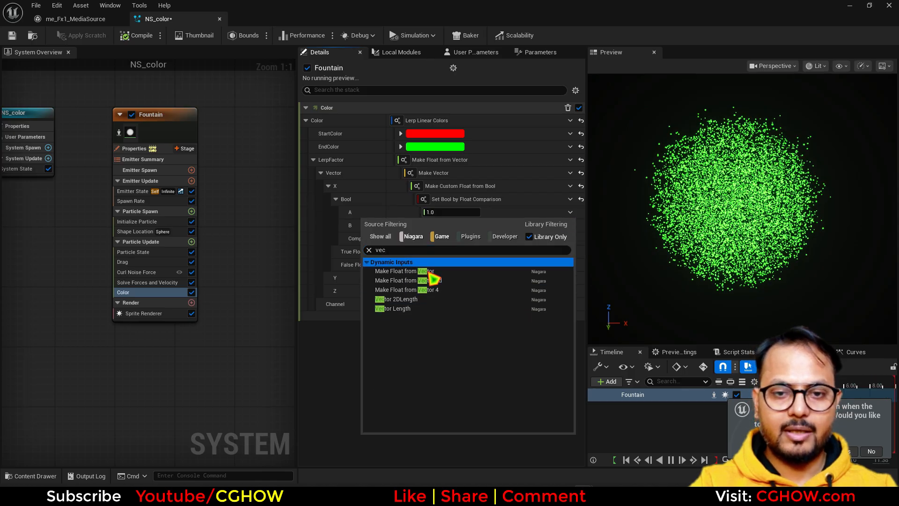
click(407, 280)
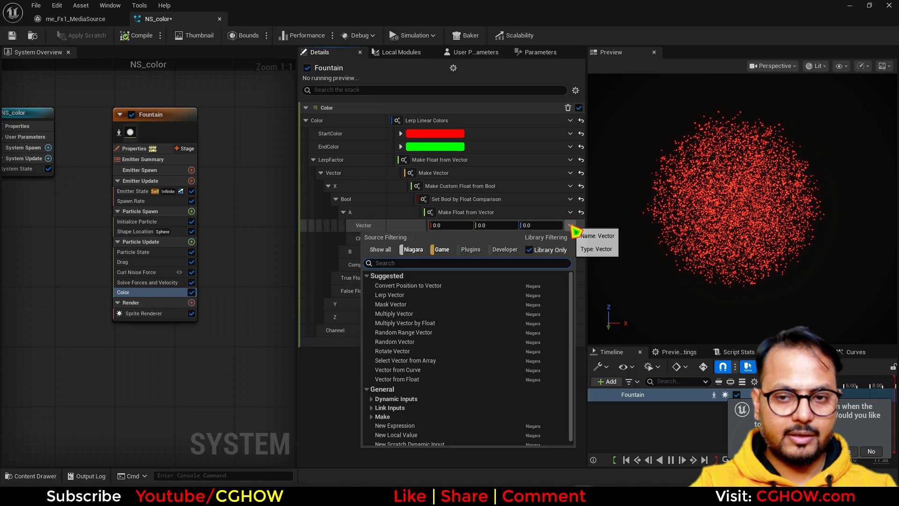
text(pos)
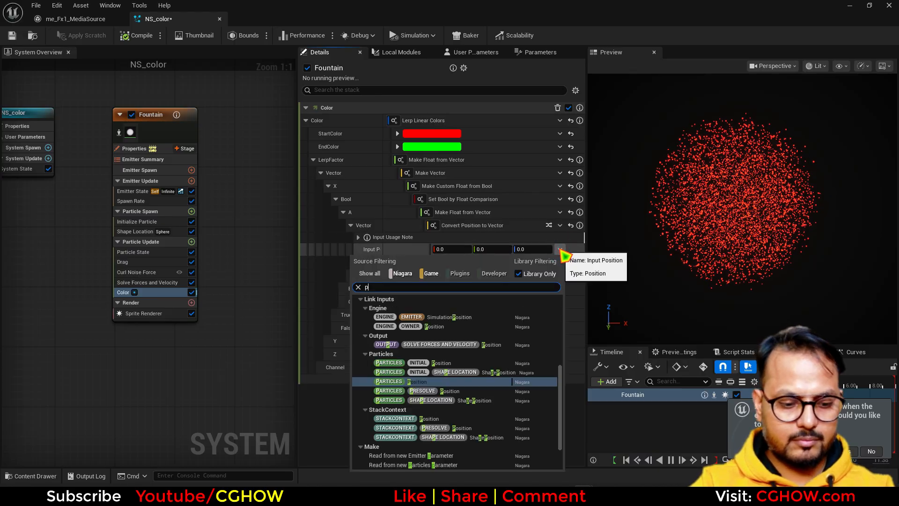
text(os)
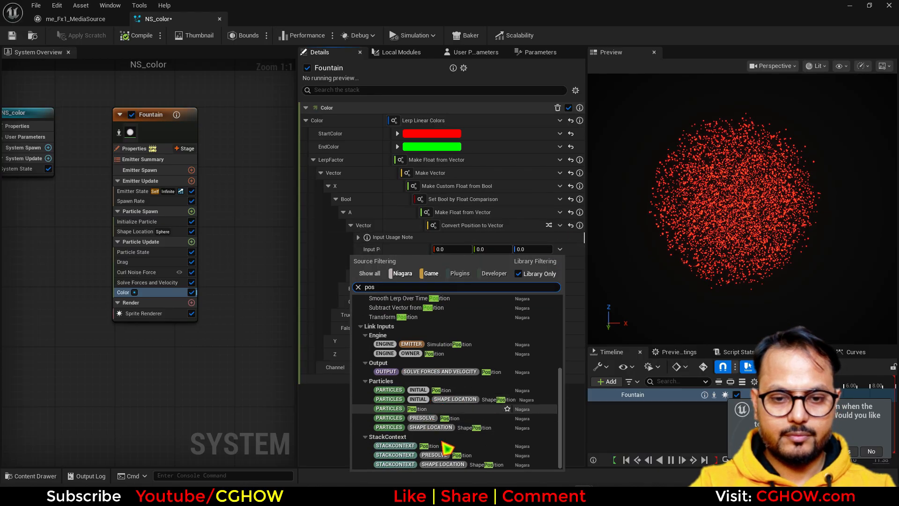
click(416, 408)
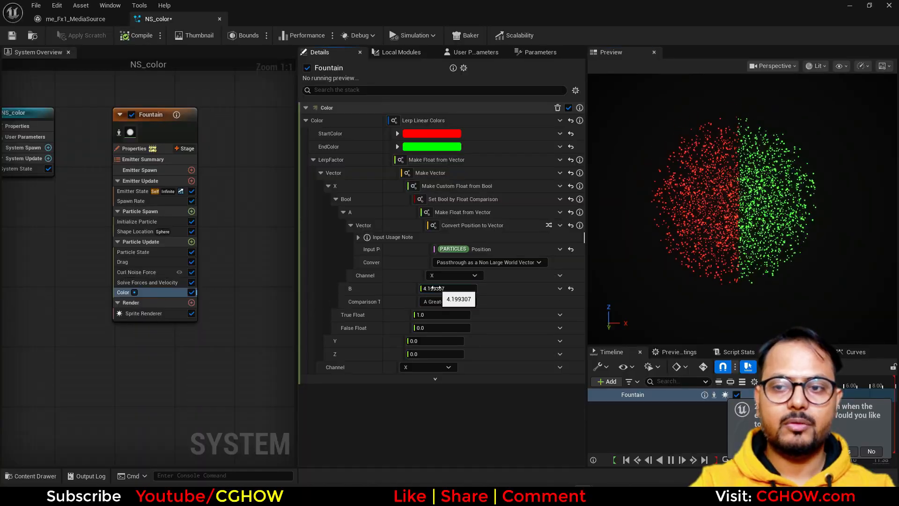
Set comparison B to -25.553255, splitting the sphere into red and green halves
text(2.297658)
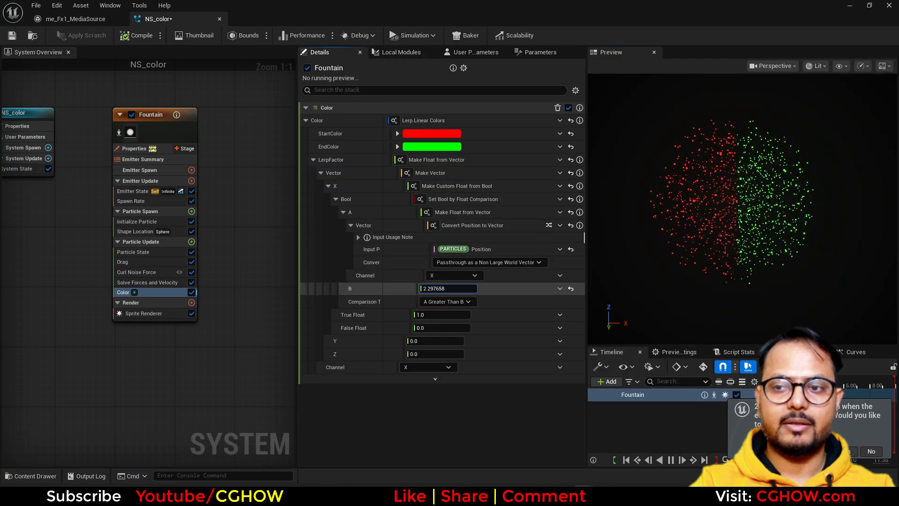
text(-25.553255)
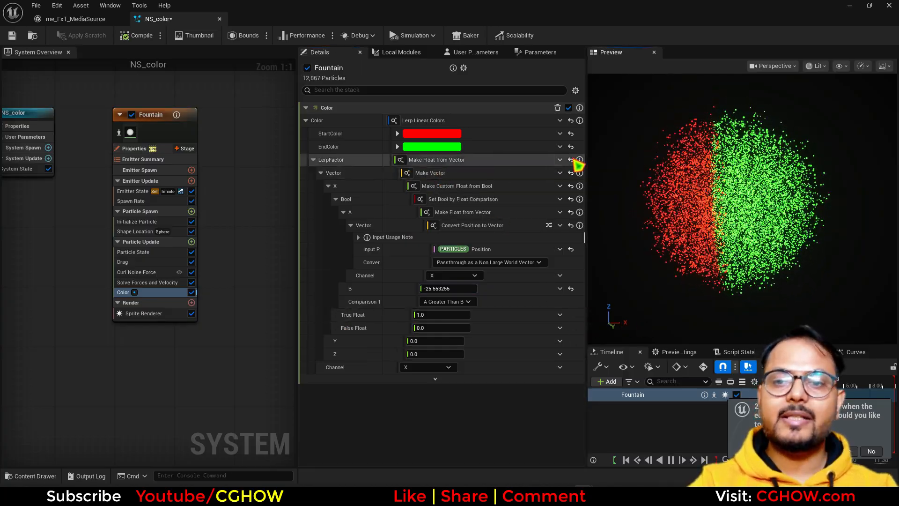
Reset LerpFactor to 0 and search Particle Update's module list for Region Mask
click(570, 159)
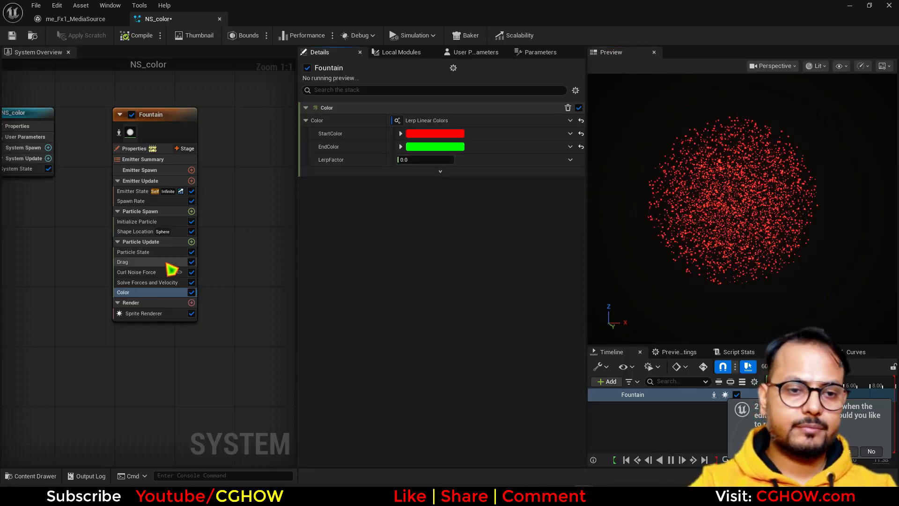
click(191, 242)
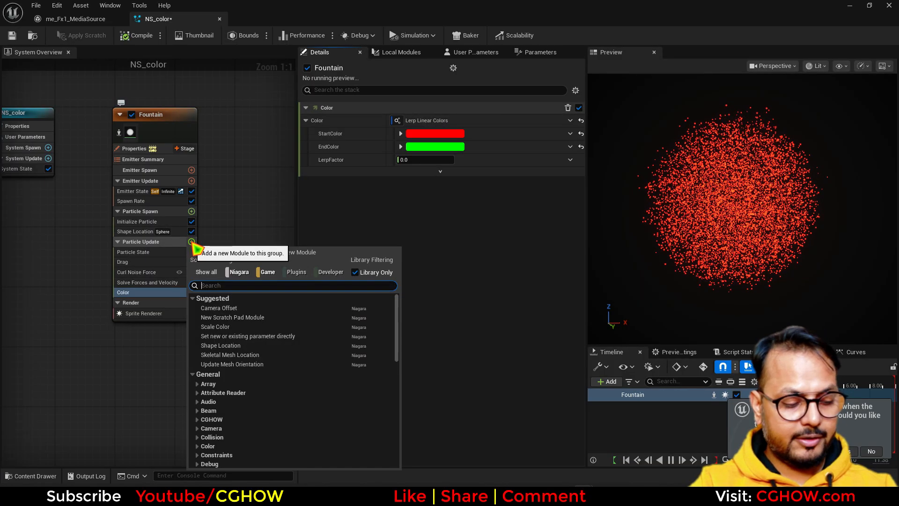
text(reg)
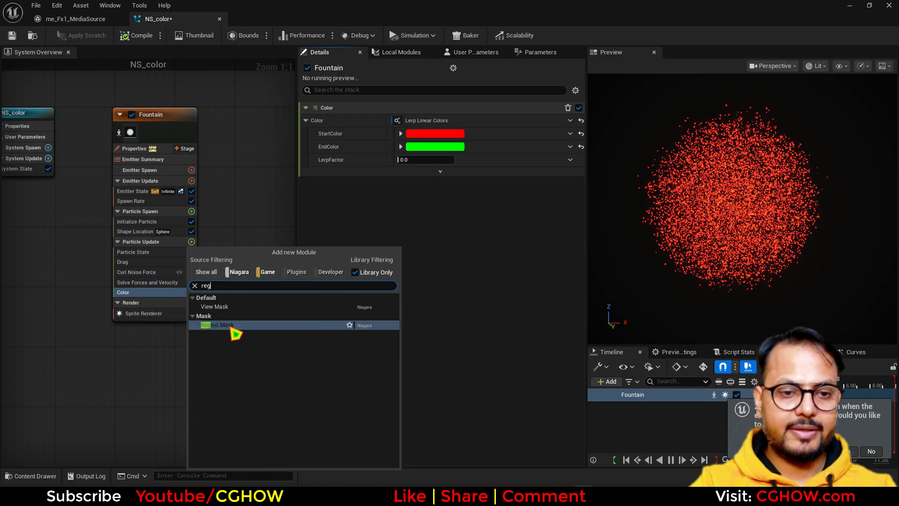
Add a Region Mask module above Curl Noise Force with a Slab region type
click(217, 325)
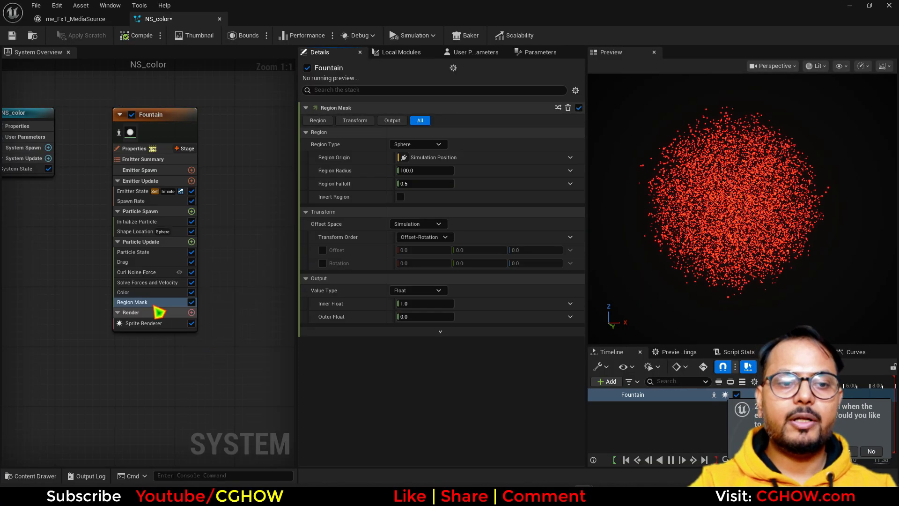
click(136, 271)
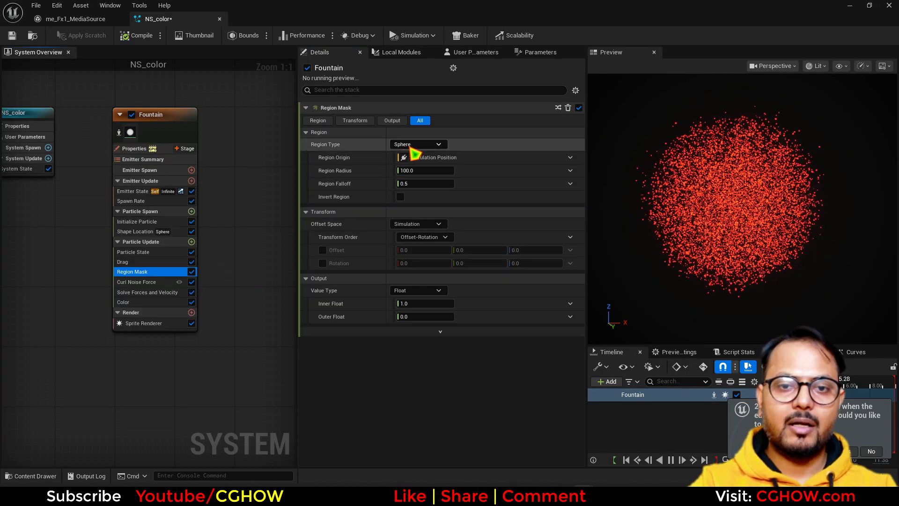
click(418, 144)
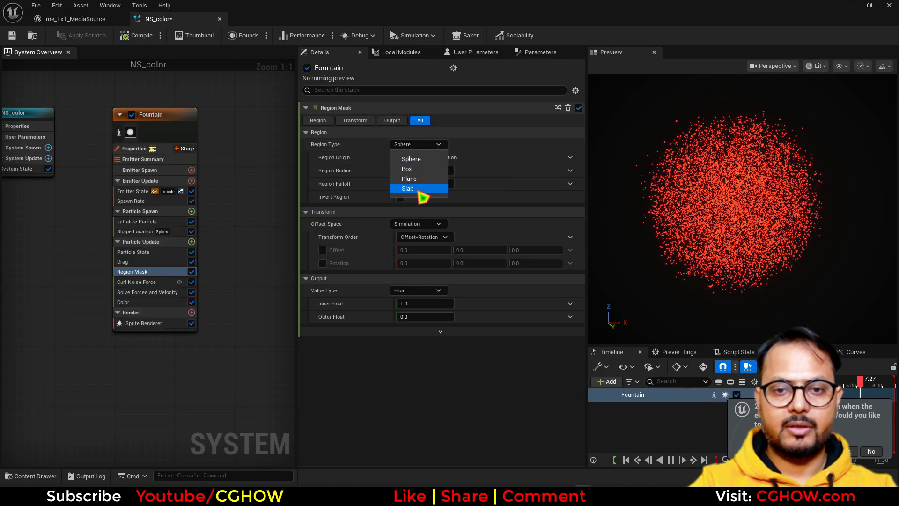
mouse_move(416, 178)
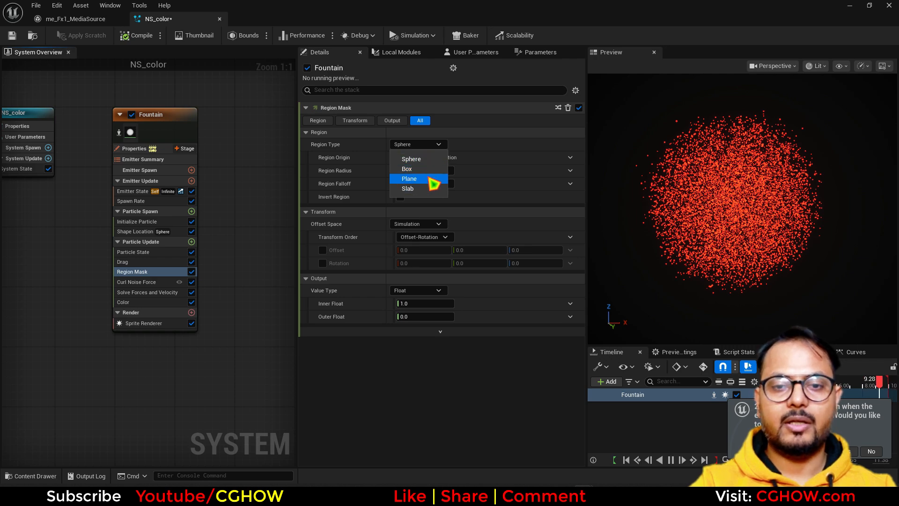
click(409, 188)
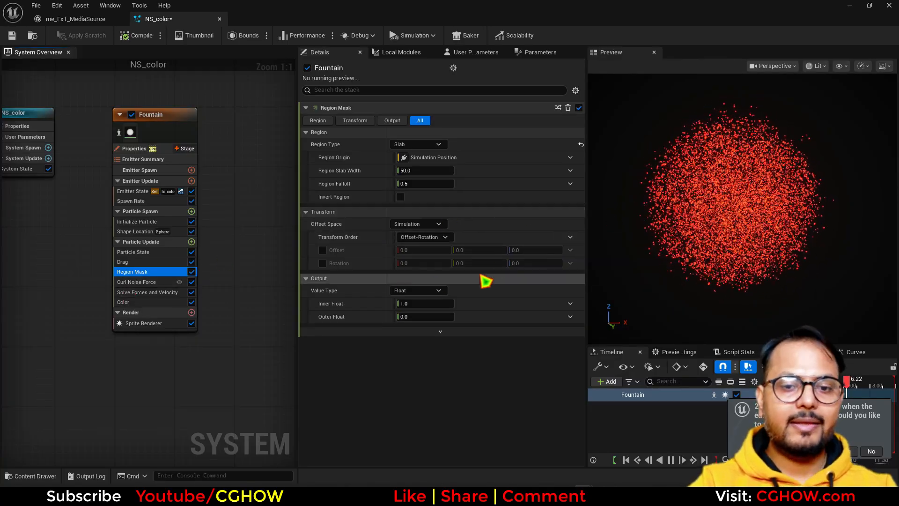
Enable Show Parameter Writes so Region Mask lists RegionMask, SignedDistance, Float and IsInsideMask
click(575, 90)
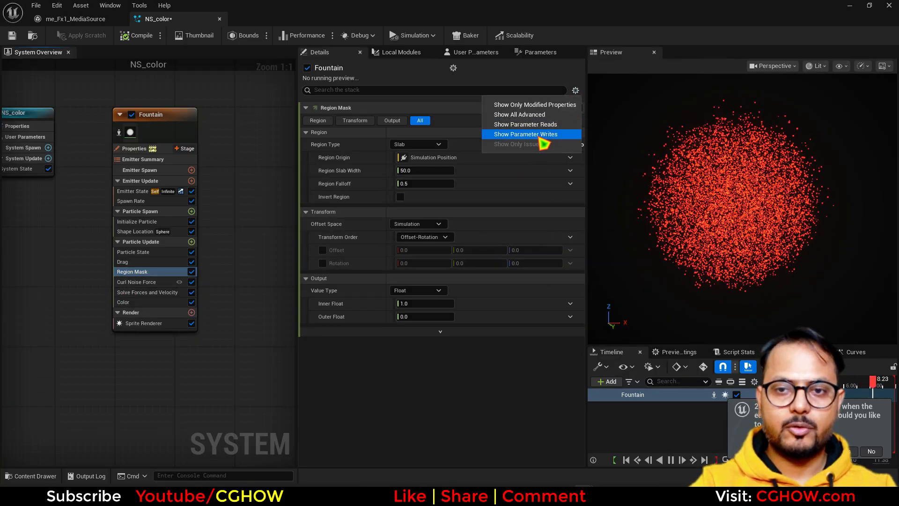
click(525, 135)
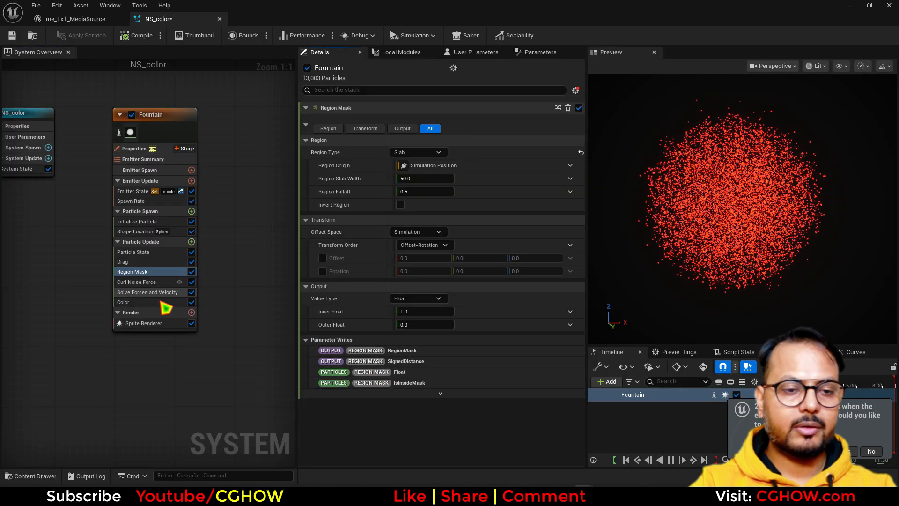
Check the Color lerp uses the Region Mask float, then widen the slab to about 63.5 with zero offset
click(122, 302)
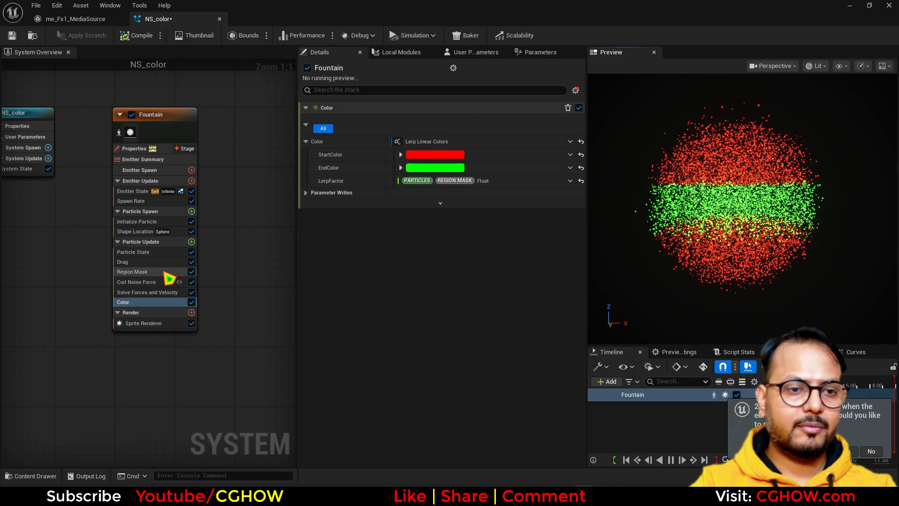
click(132, 271)
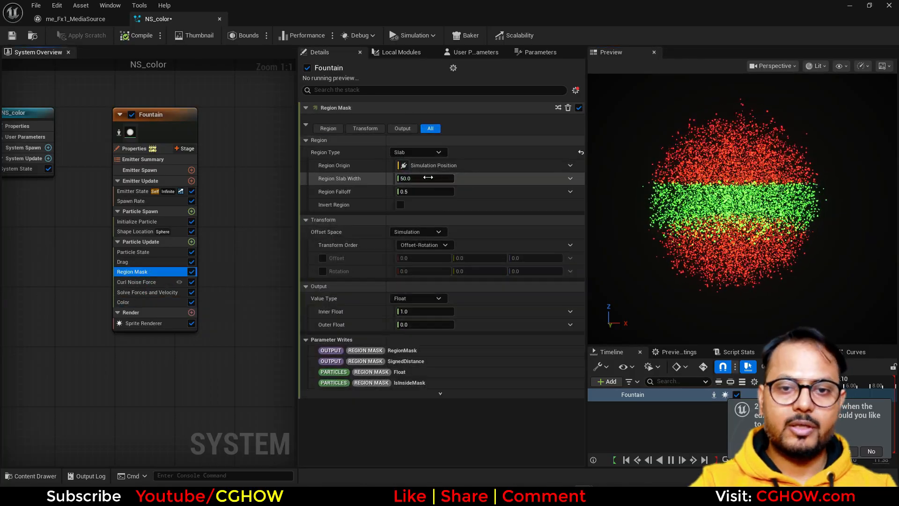
drag(424, 178, 413, 178)
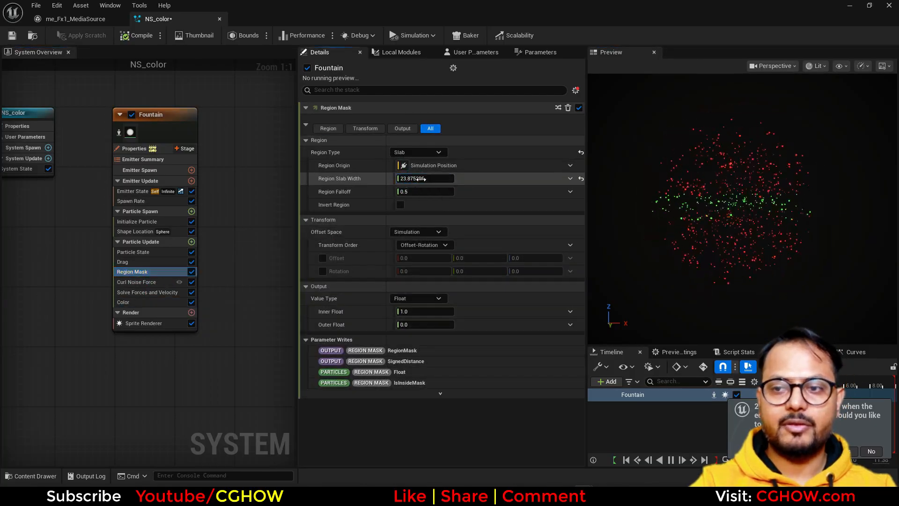
text(0.0)
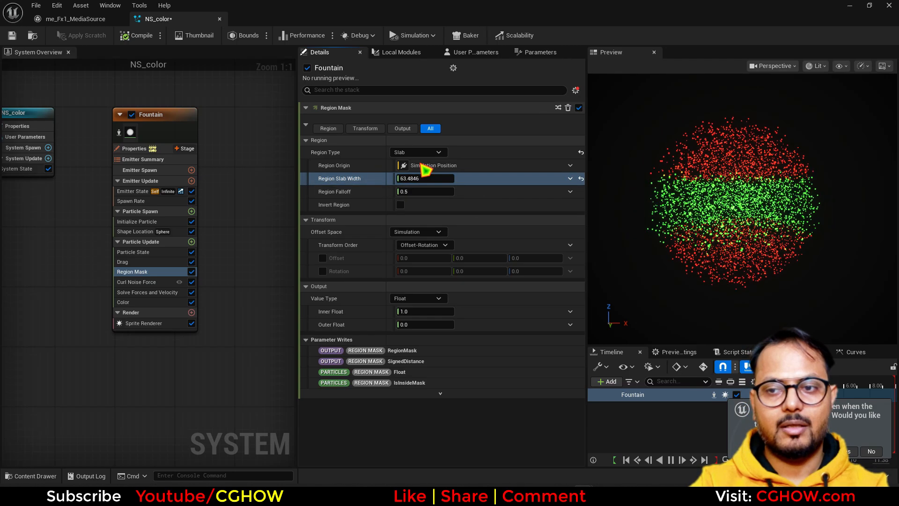
click(417, 151)
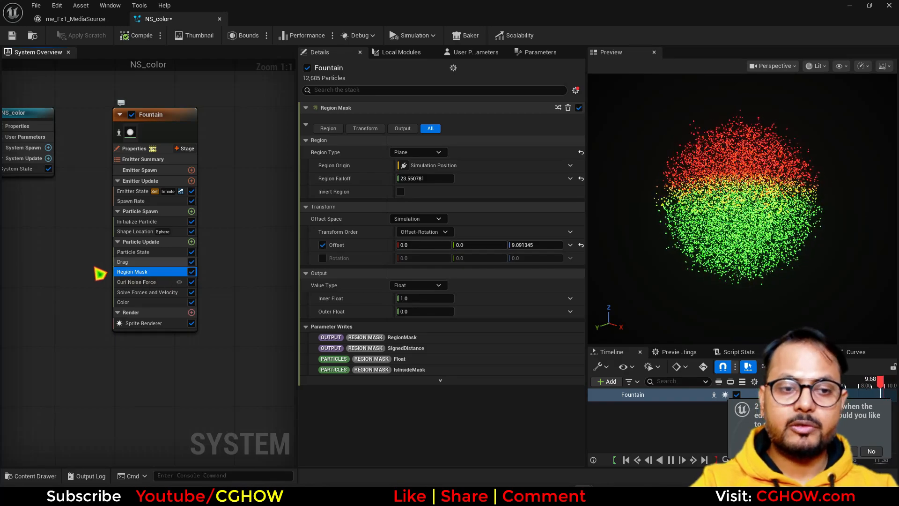
Switch the Region Mask to a Box with Region Falloff 0
click(418, 151)
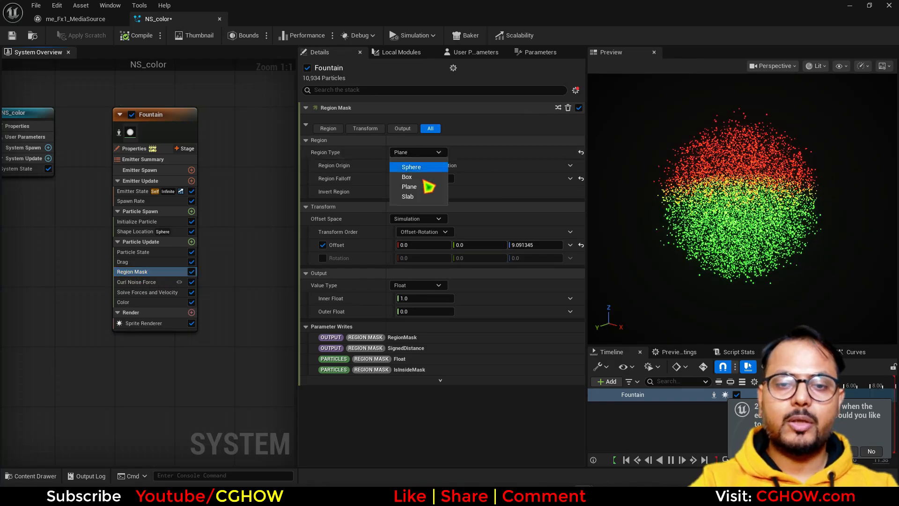
click(406, 176)
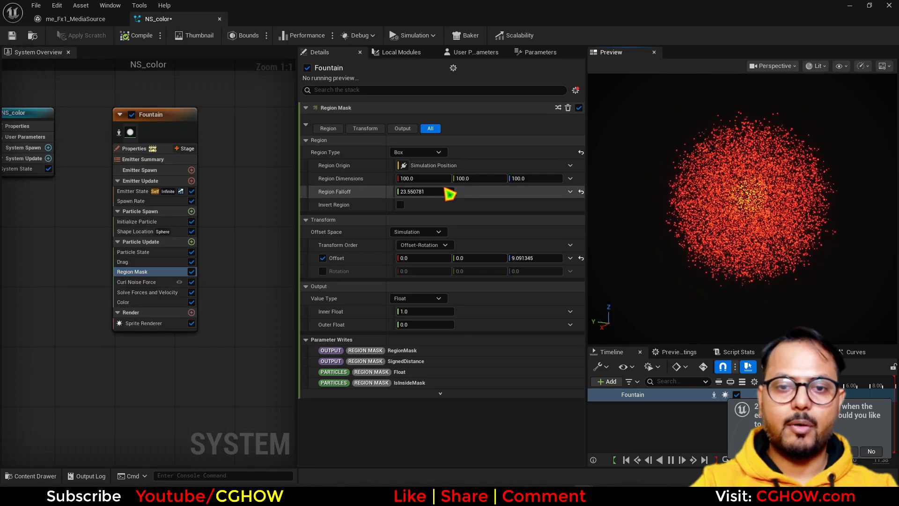
text(0.0)
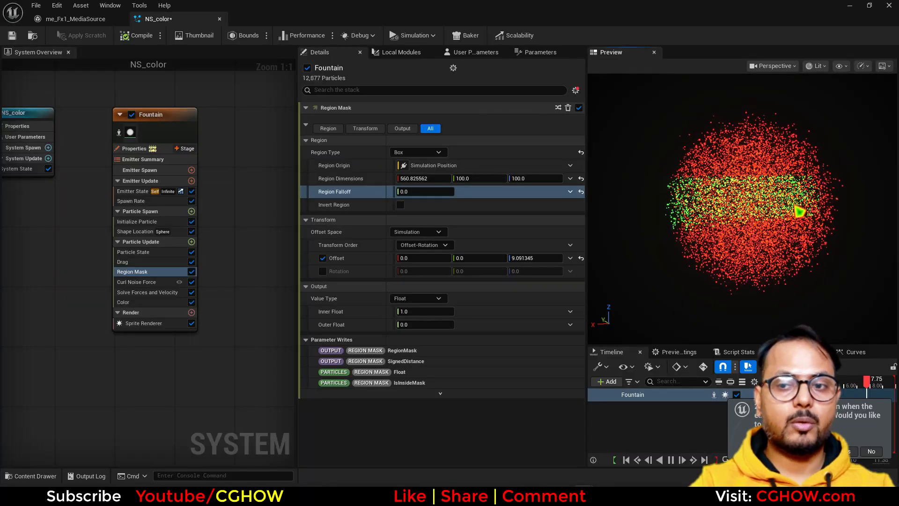
Cycle through Slab back to a Plane region for a crisp red-green split, then select Color
click(418, 151)
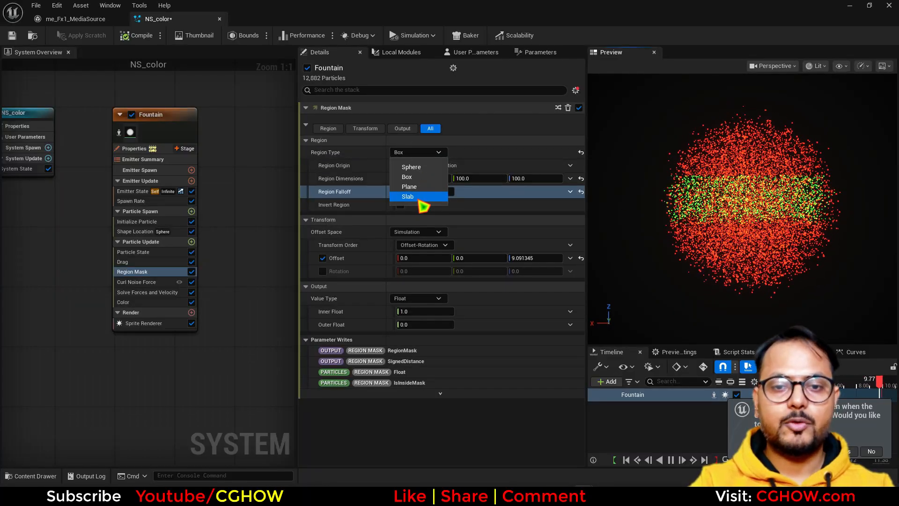
click(407, 196)
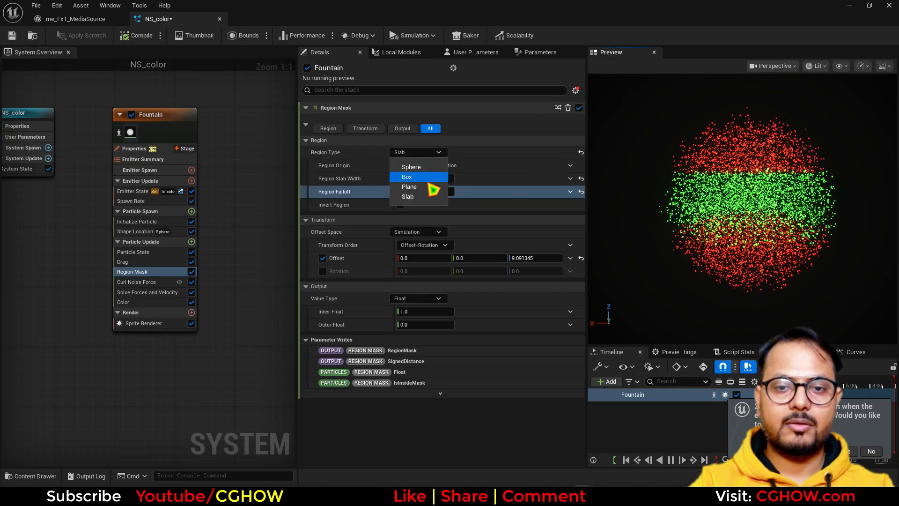
click(408, 187)
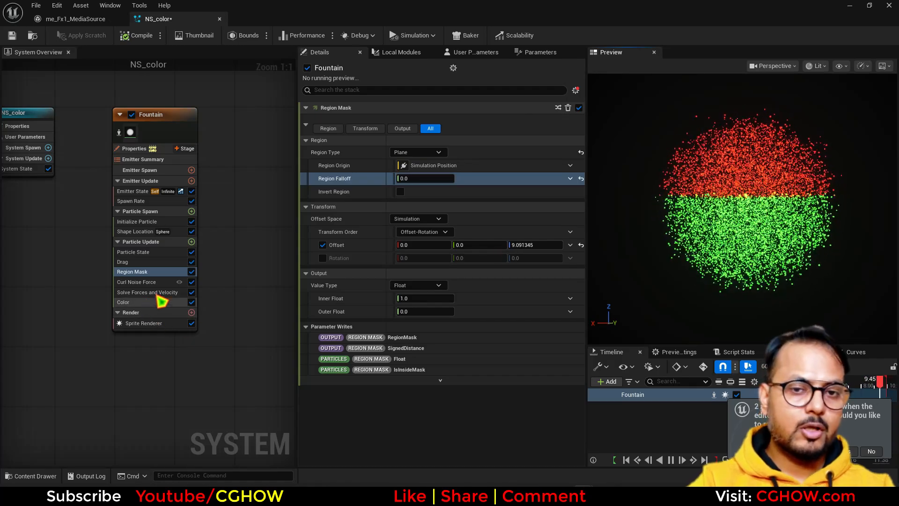
click(131, 302)
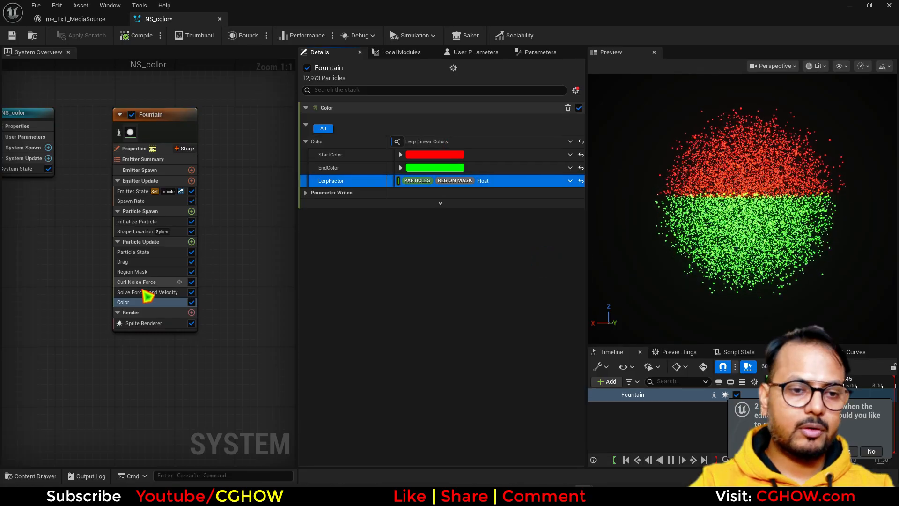
Make Curl Noise strength a Lerp Float with Region Mask float as Alpha and B raised to about 953.5
click(137, 282)
text(ler)
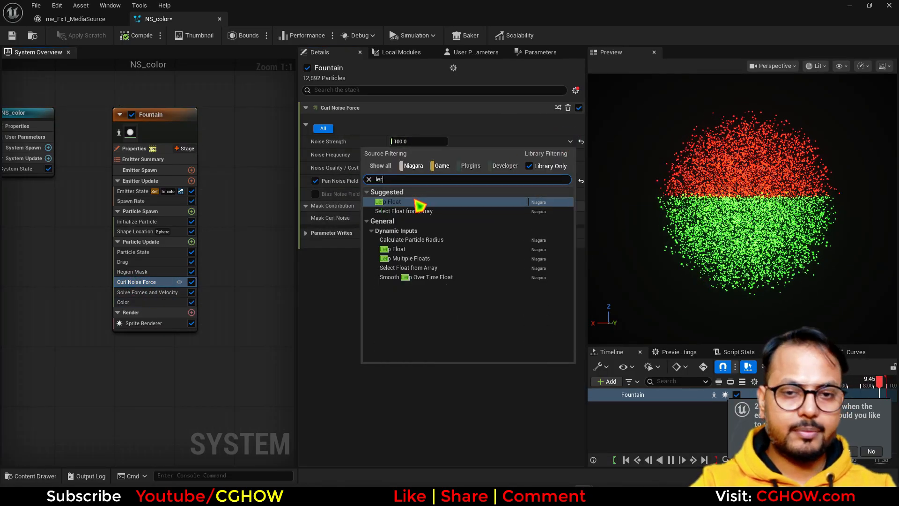
click(388, 201)
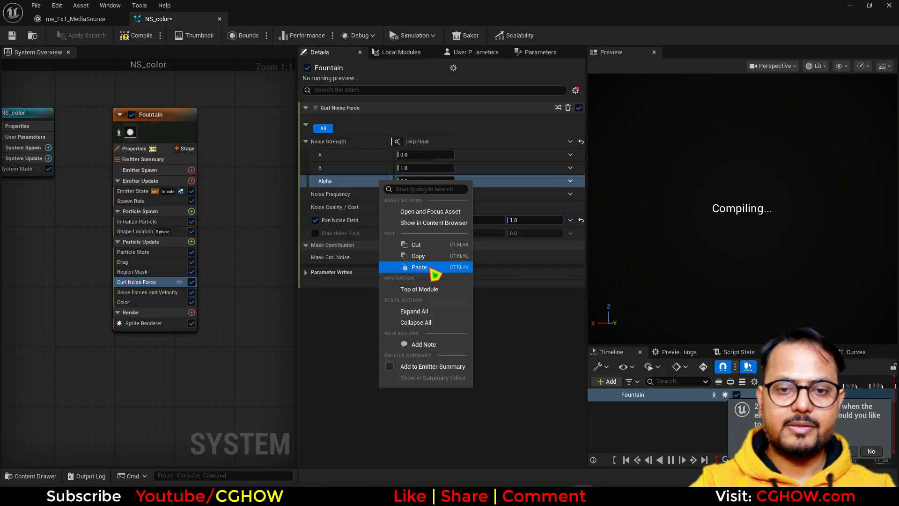
click(419, 266)
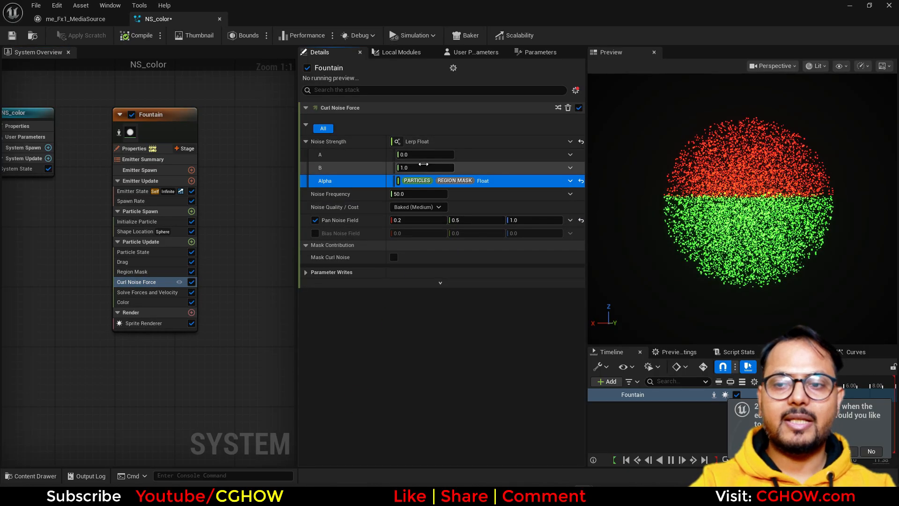
text(100.0)
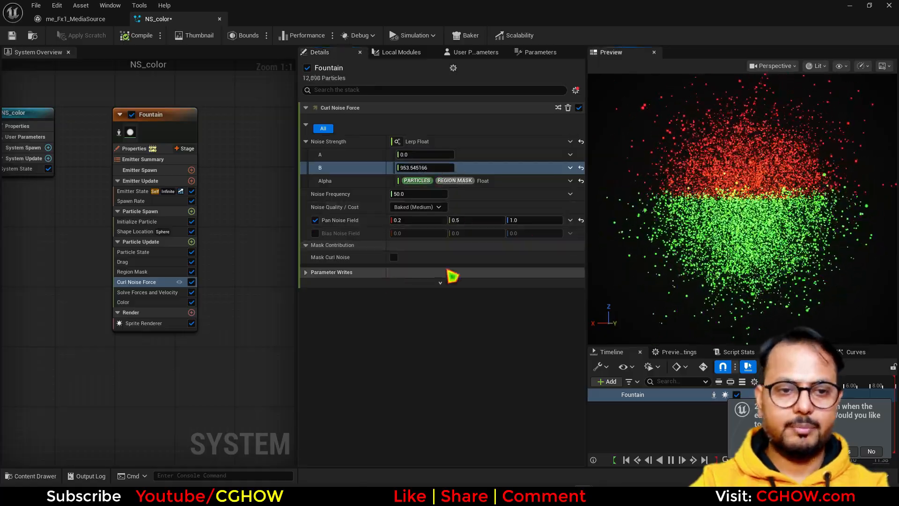
mouse_move(131, 305)
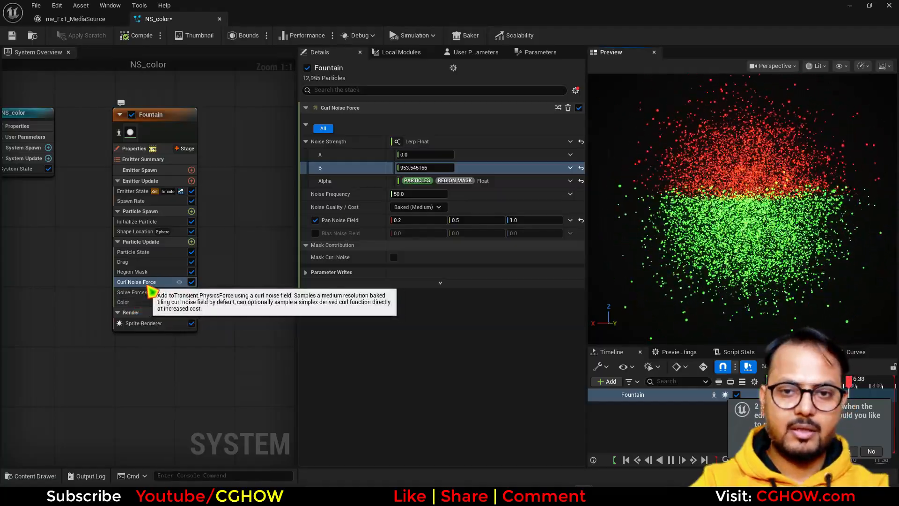
click(132, 272)
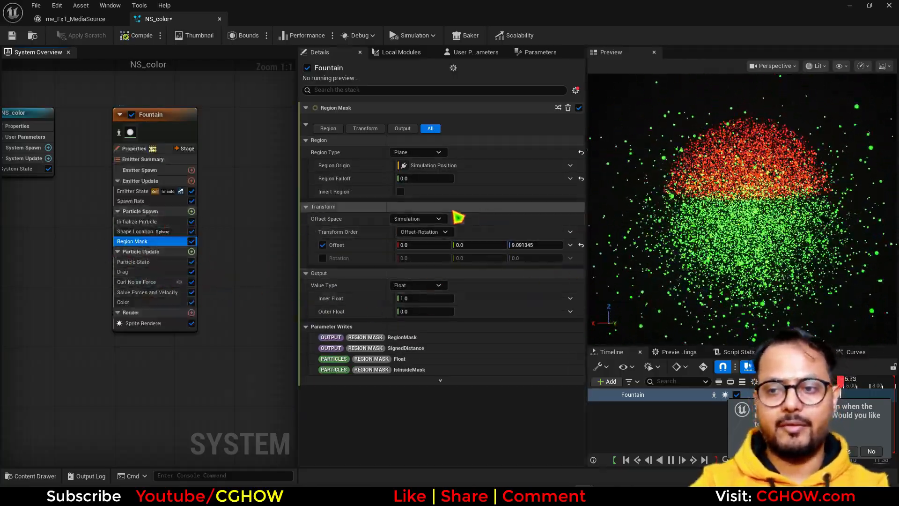
Lower Lerp Float B to about 277.5 and noise frequency to about 9.06, then select Region Mask for falloff
click(137, 282)
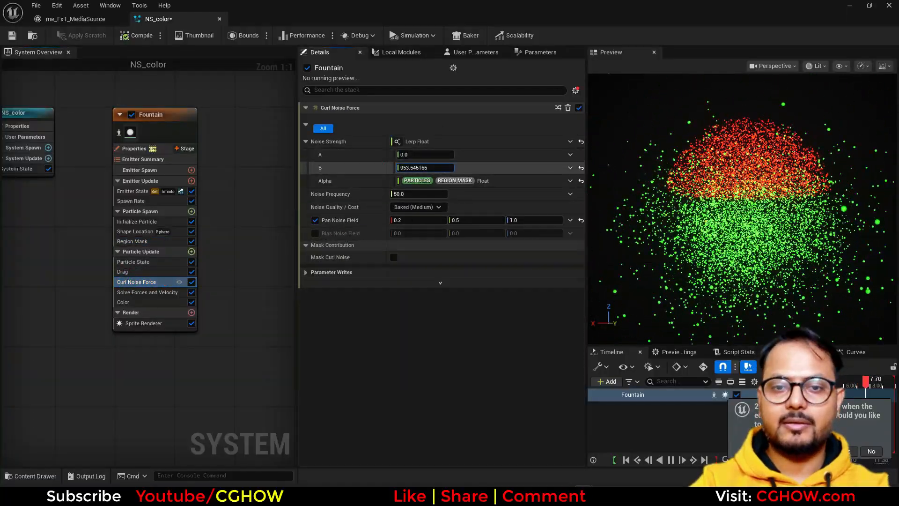
text(193.197891)
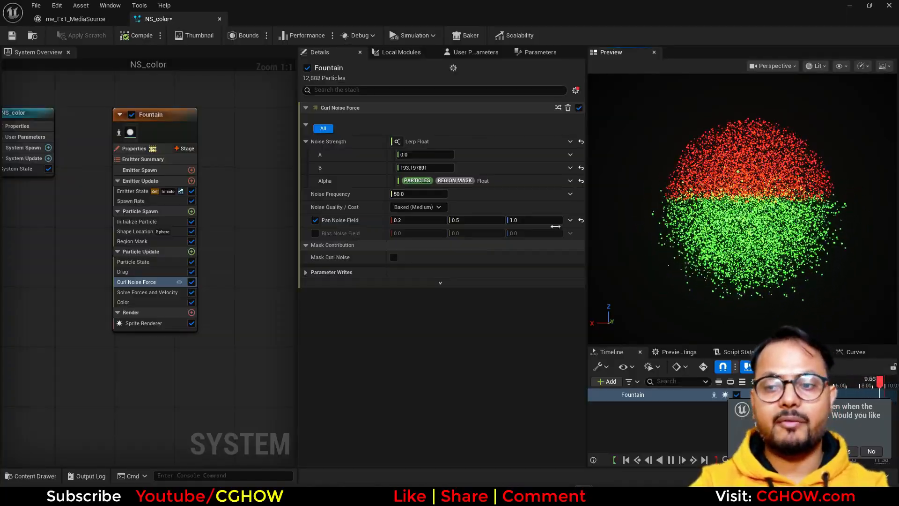
drag(424, 167, 436, 167)
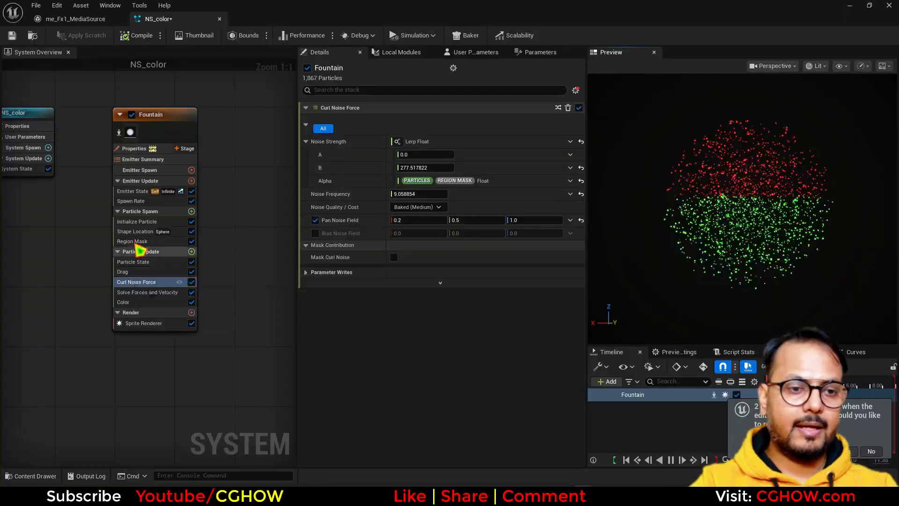
click(132, 242)
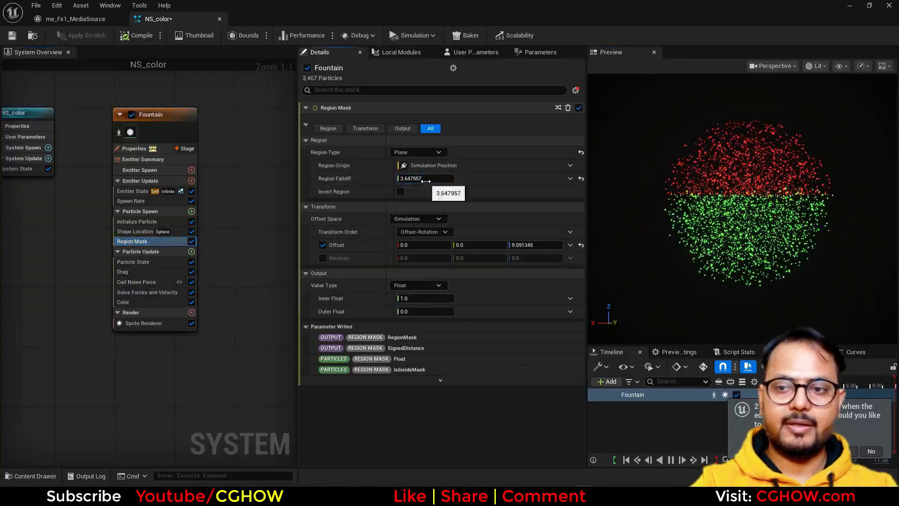